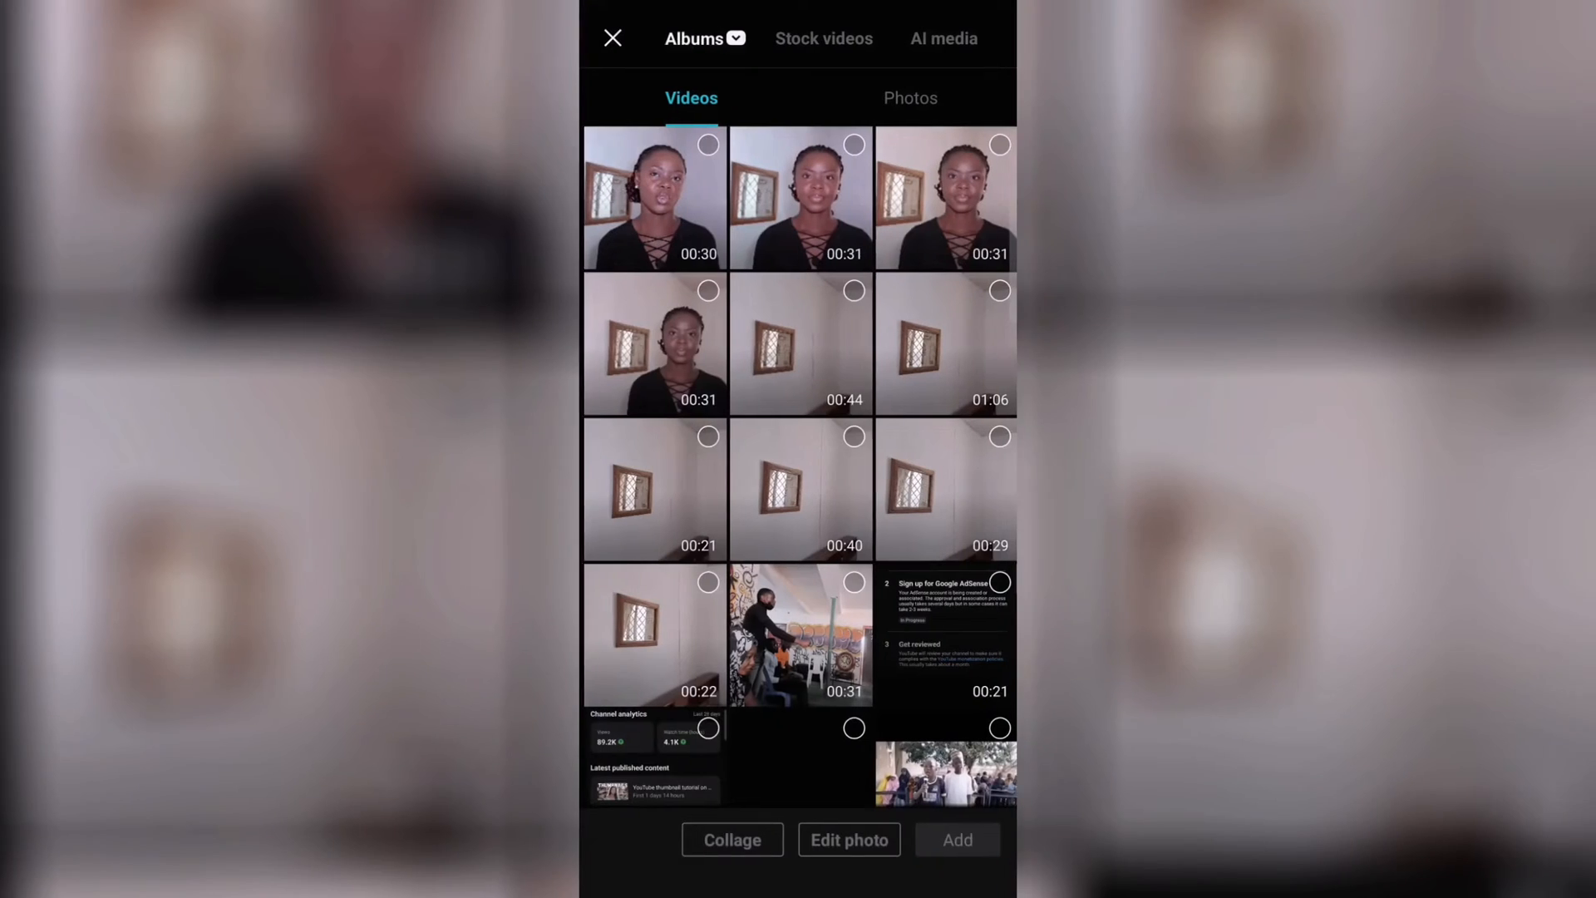
# Import the 30-second talking clip into a new project.
pyautogui.click(651, 198)
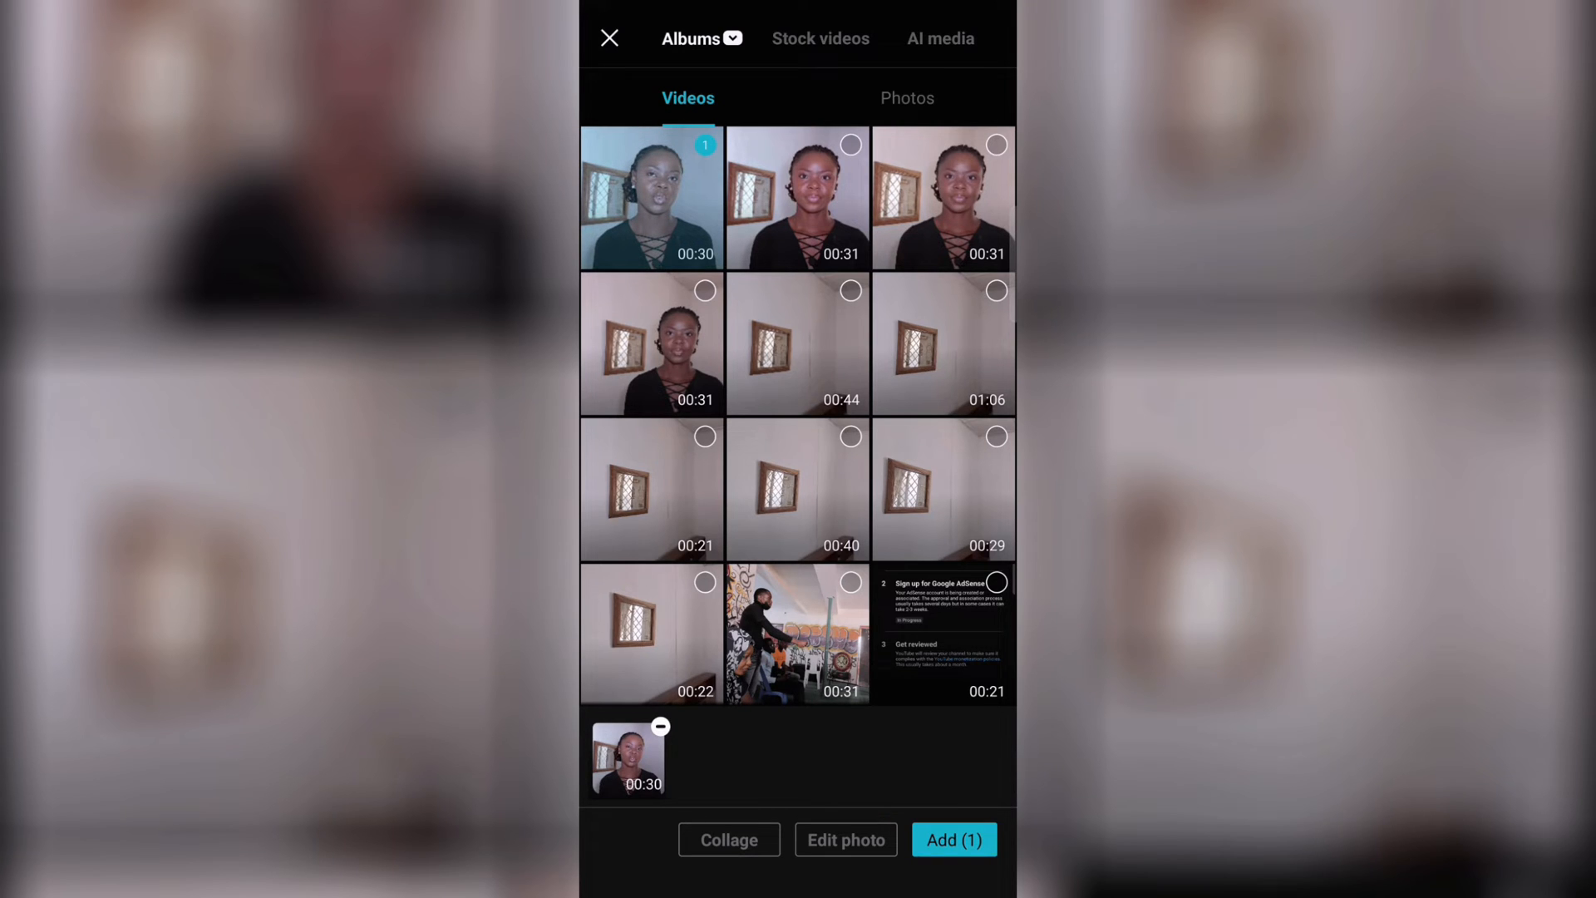
pyautogui.click(954, 840)
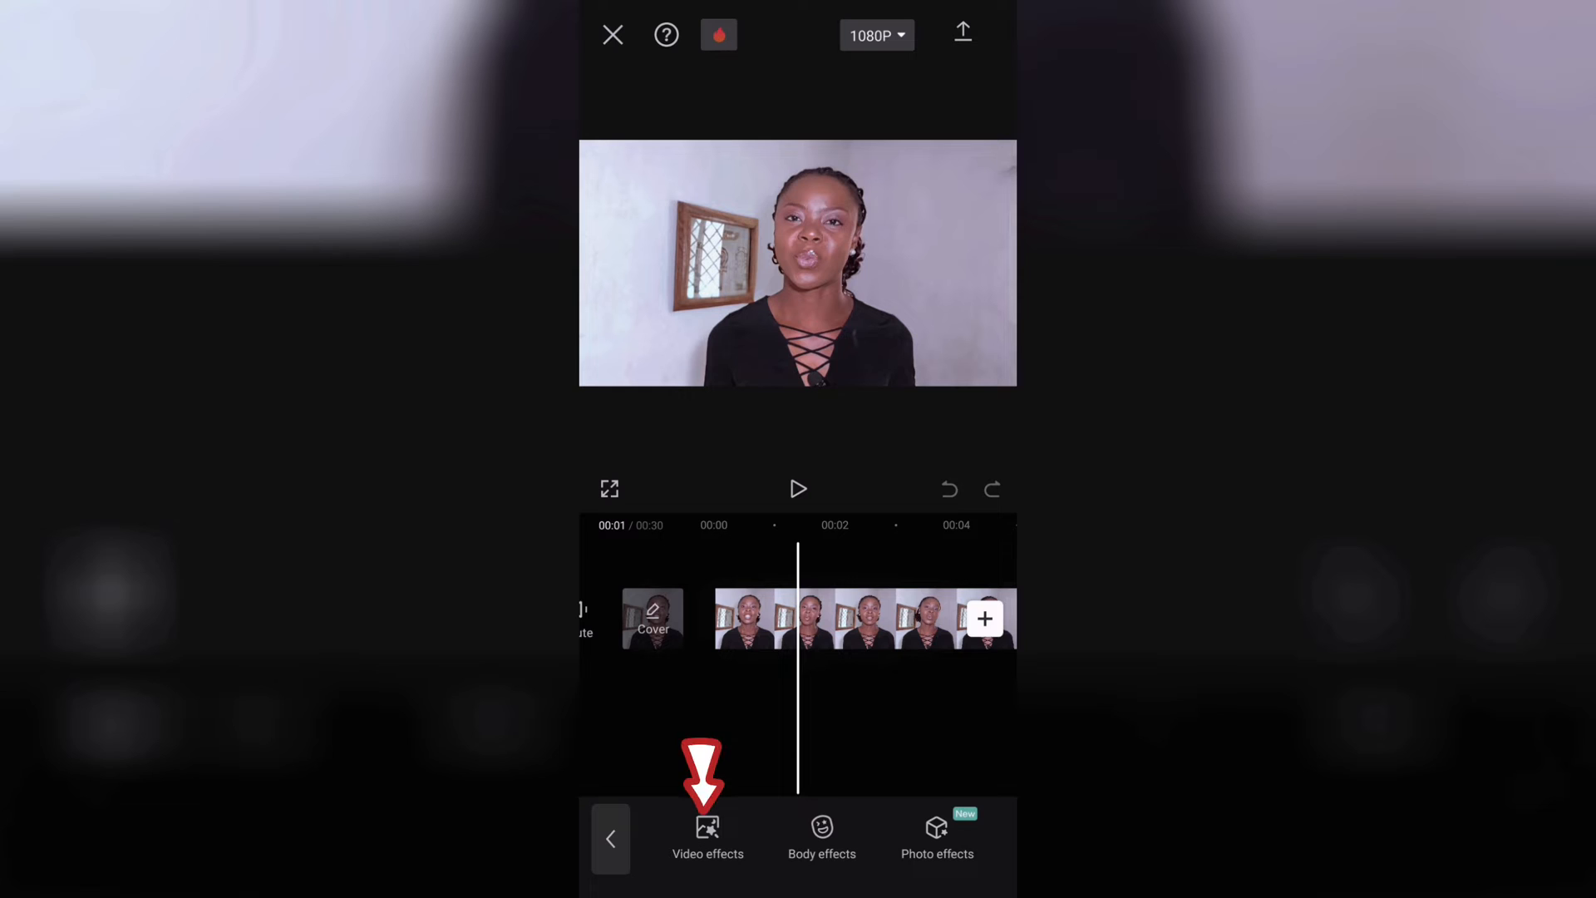
# Open Video effects and apply the Lens Blur effect to the clip.
pyautogui.click(707, 834)
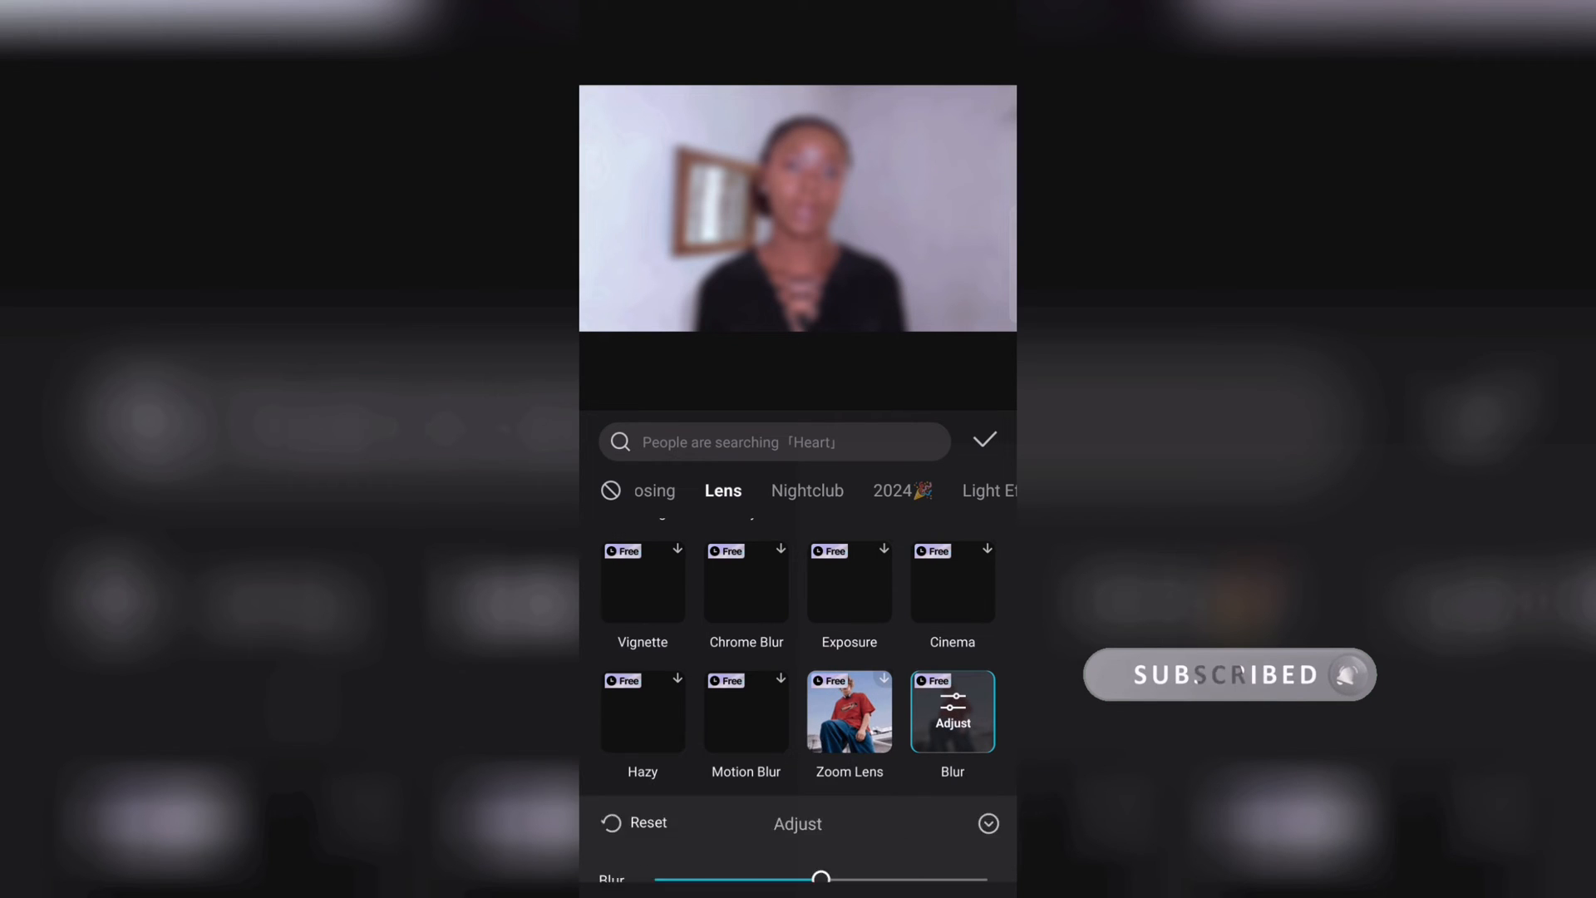
# Lower the Blur strength from 50 to about 16 and confirm it.
pyautogui.moveTo(822, 878); pyautogui.dragTo(774, 844)
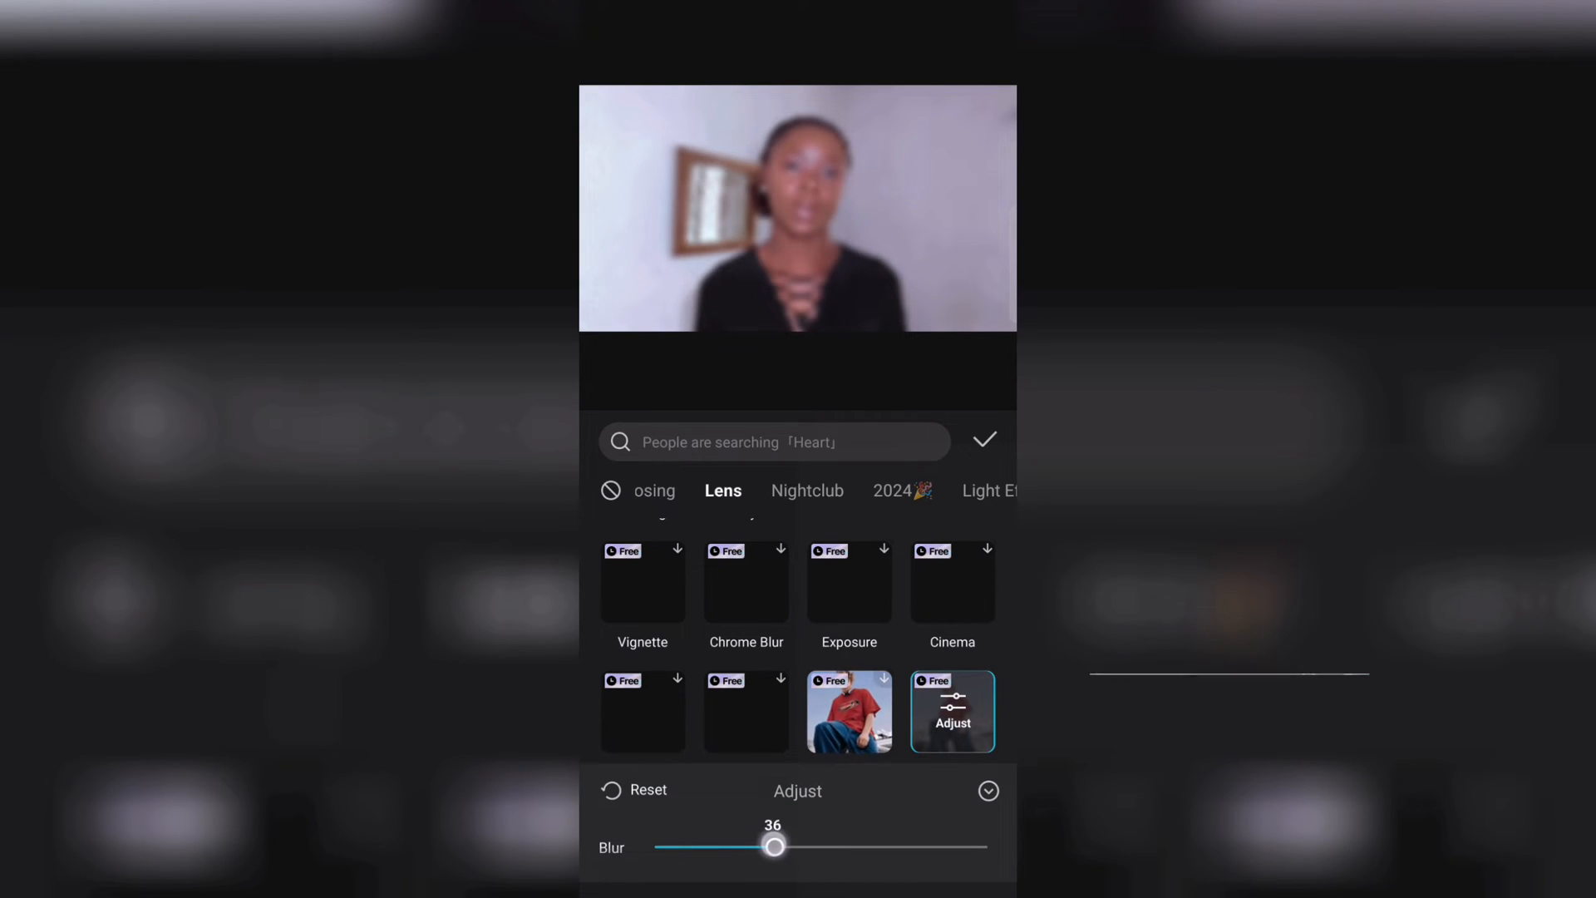
pyautogui.moveTo(774, 846); pyautogui.dragTo(744, 846)
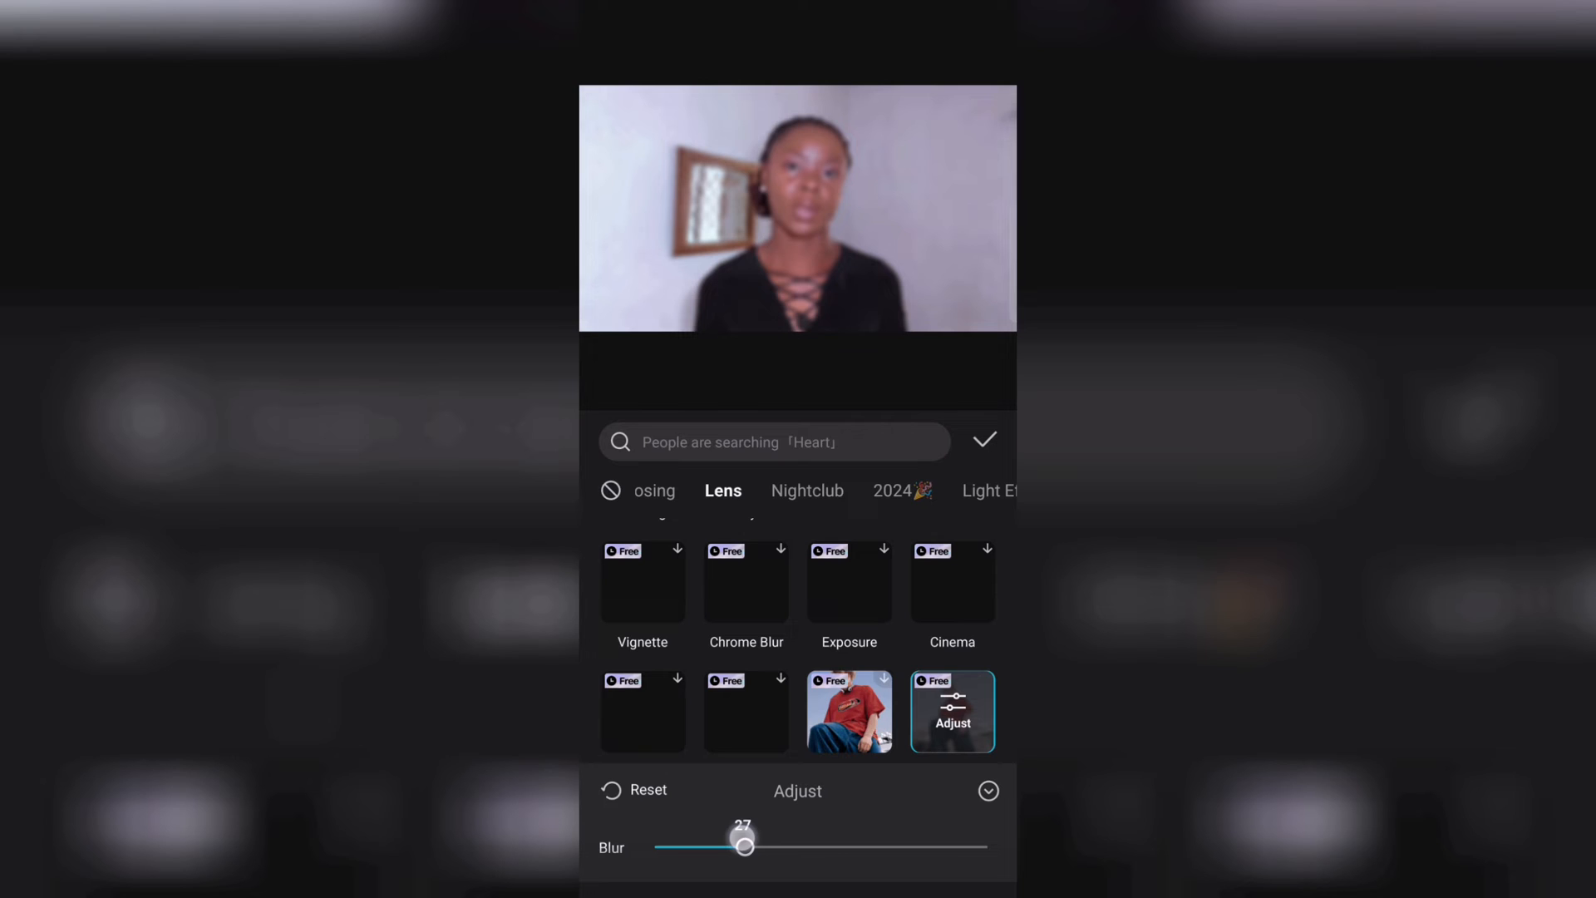
pyautogui.moveTo(744, 846); pyautogui.dragTo(708, 846)
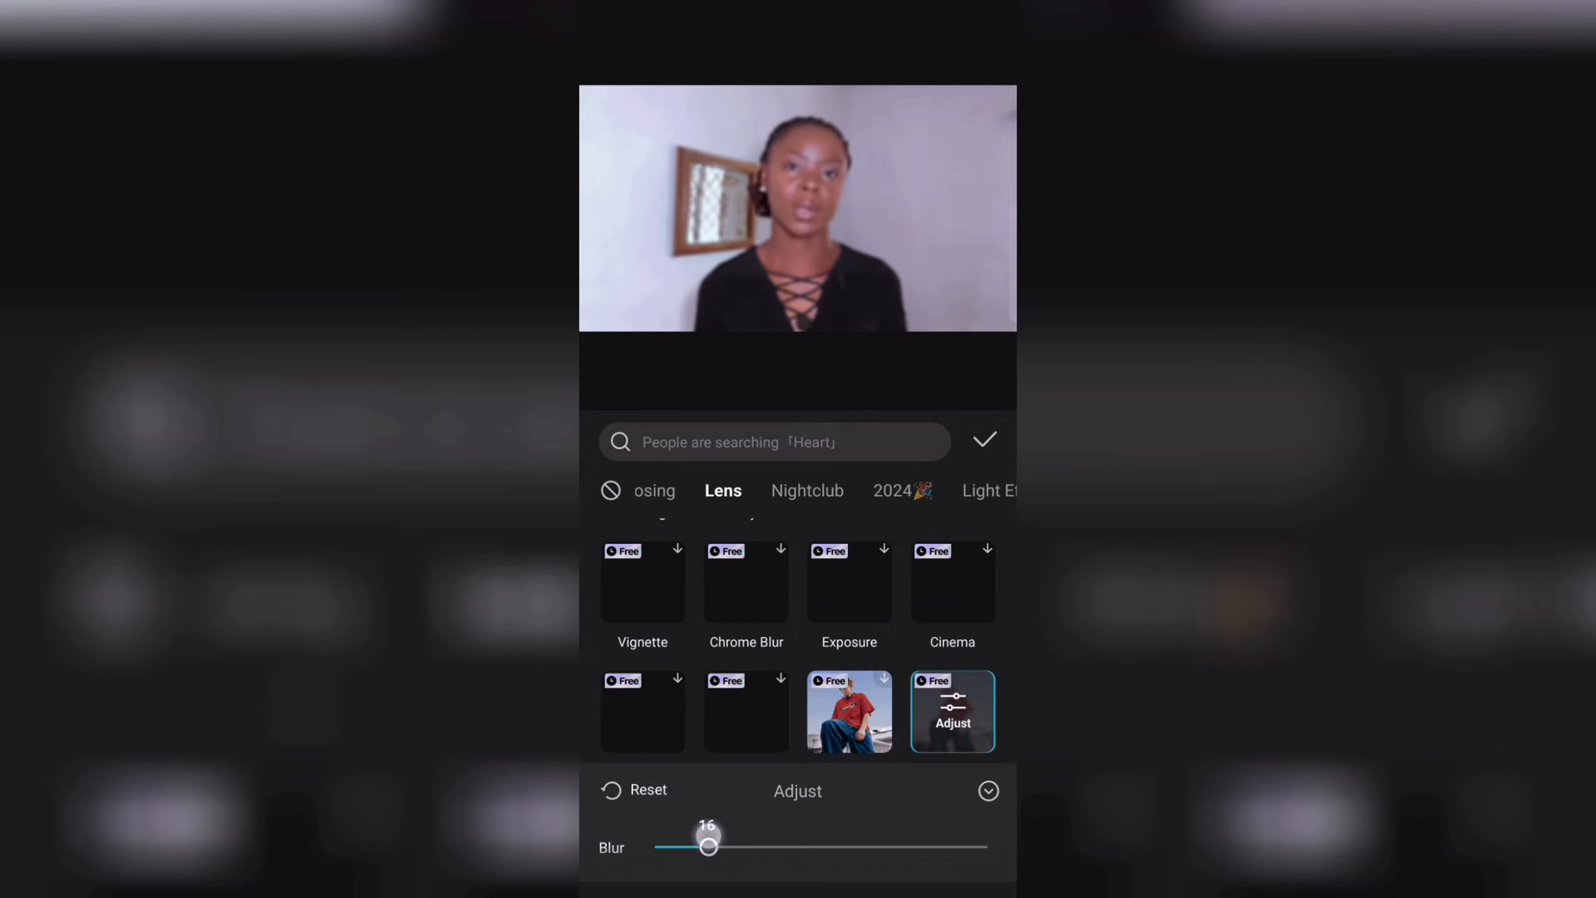
pyautogui.moveTo(709, 847); pyautogui.dragTo(706, 847)
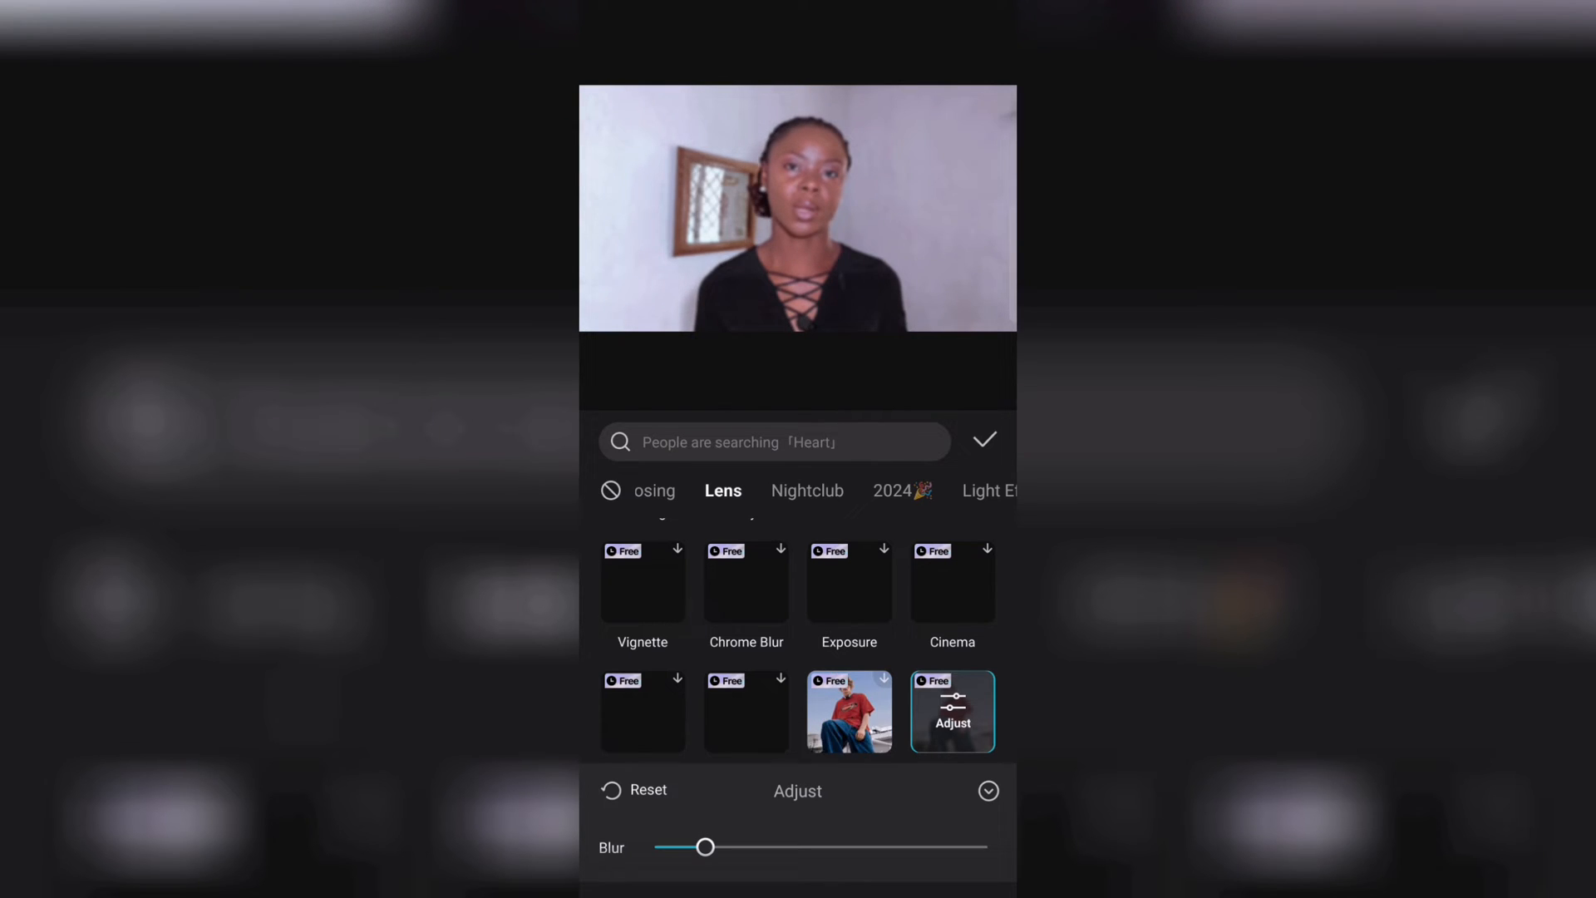
pyautogui.click(983, 440)
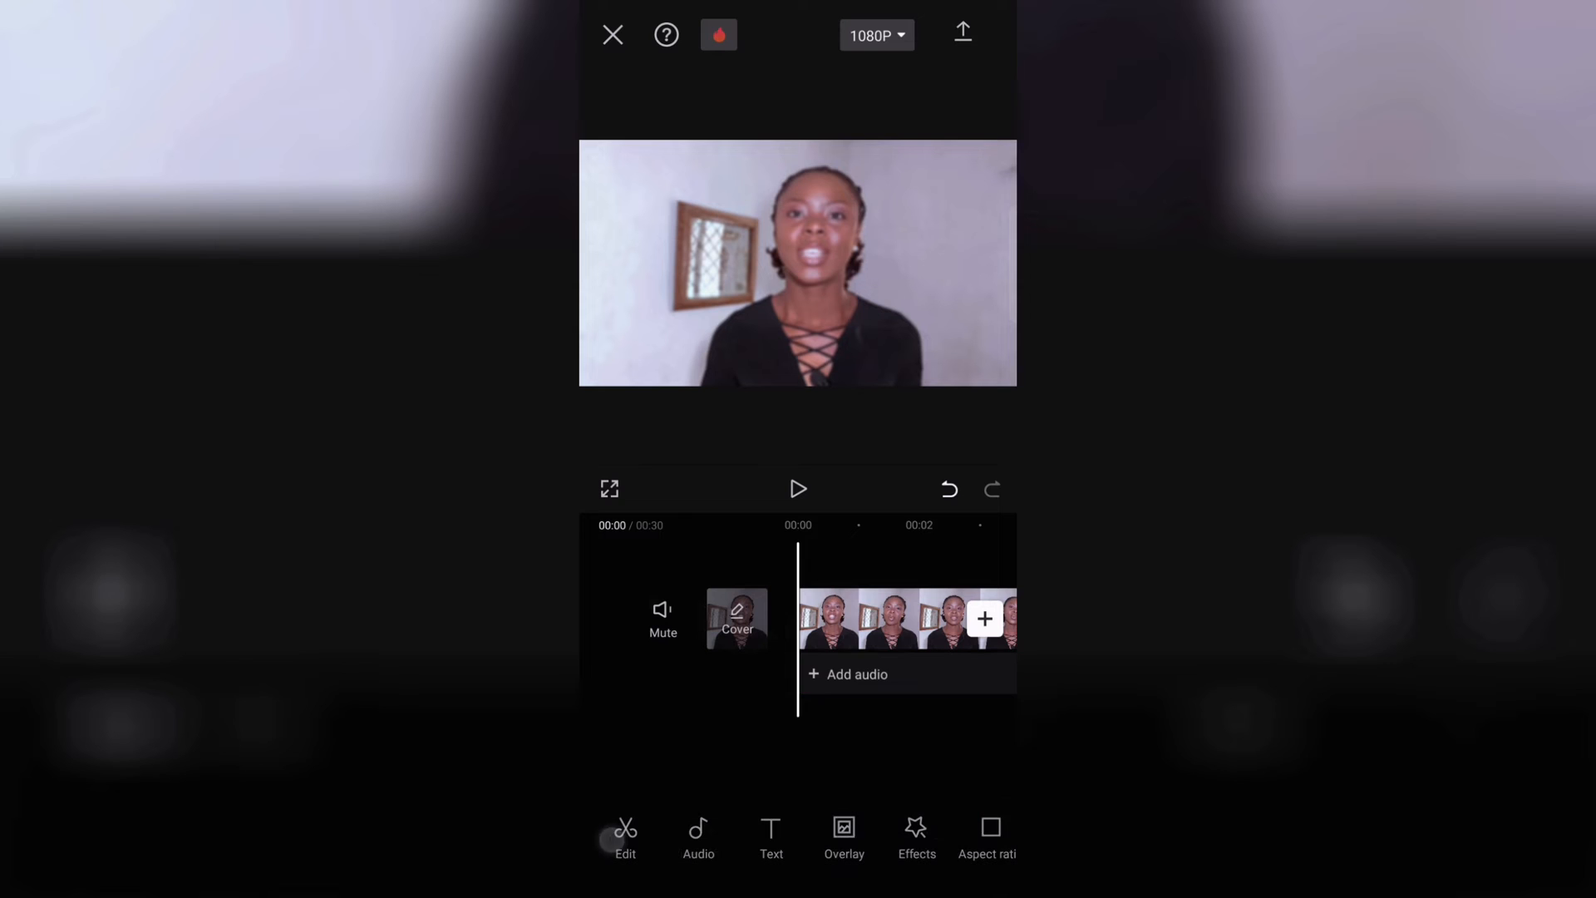
# Add the same 30-second clip as an overlay layer on the main video.
pyautogui.click(844, 838)
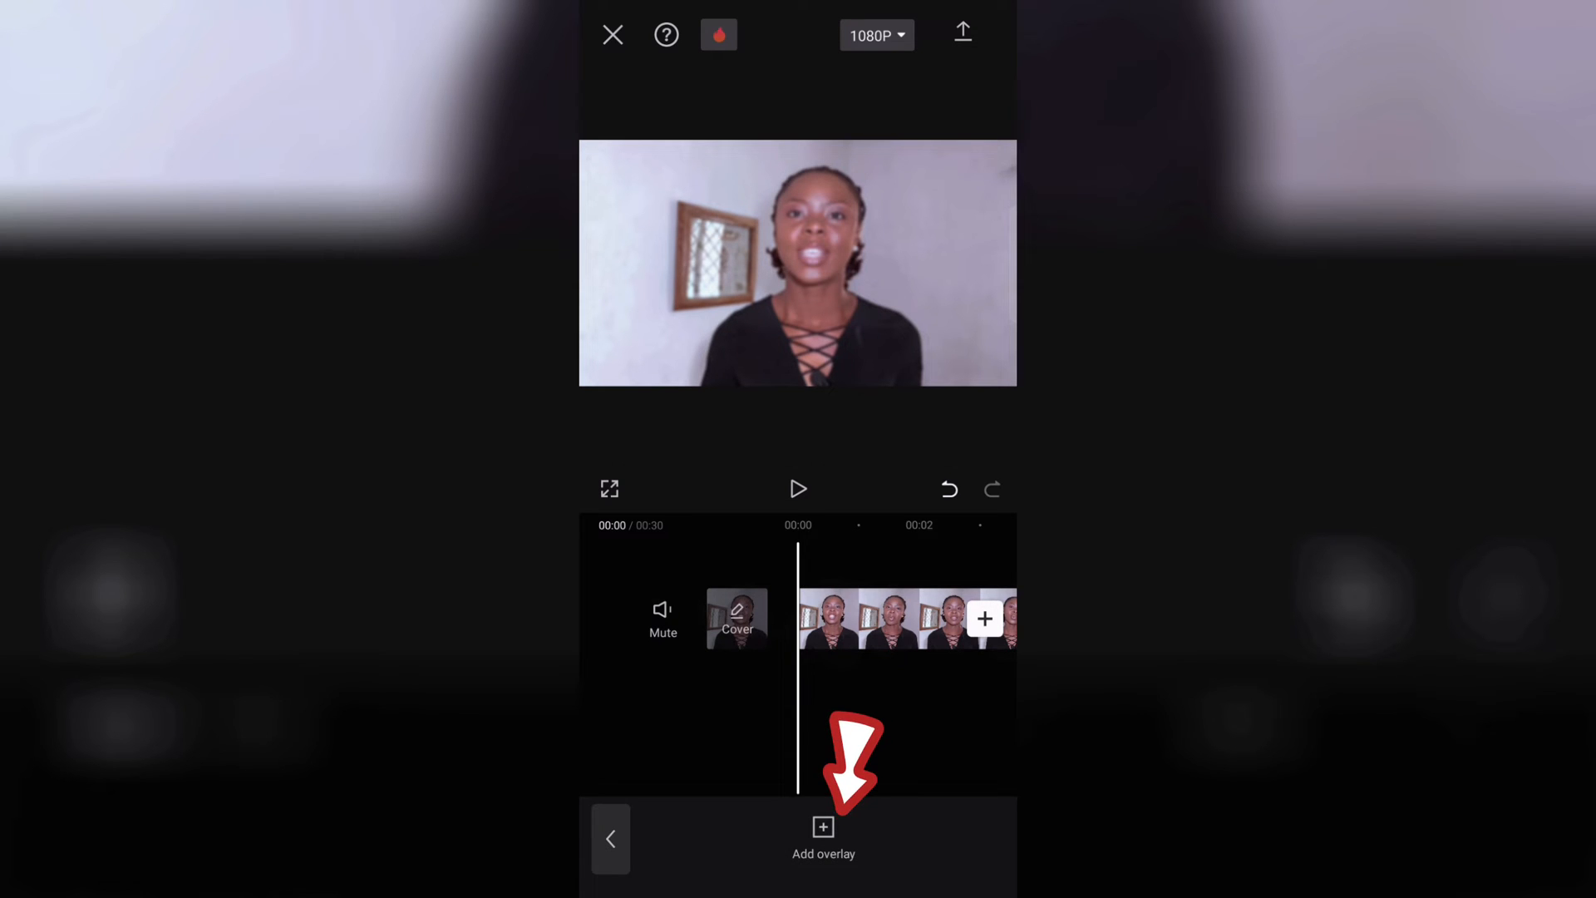
pyautogui.click(822, 840)
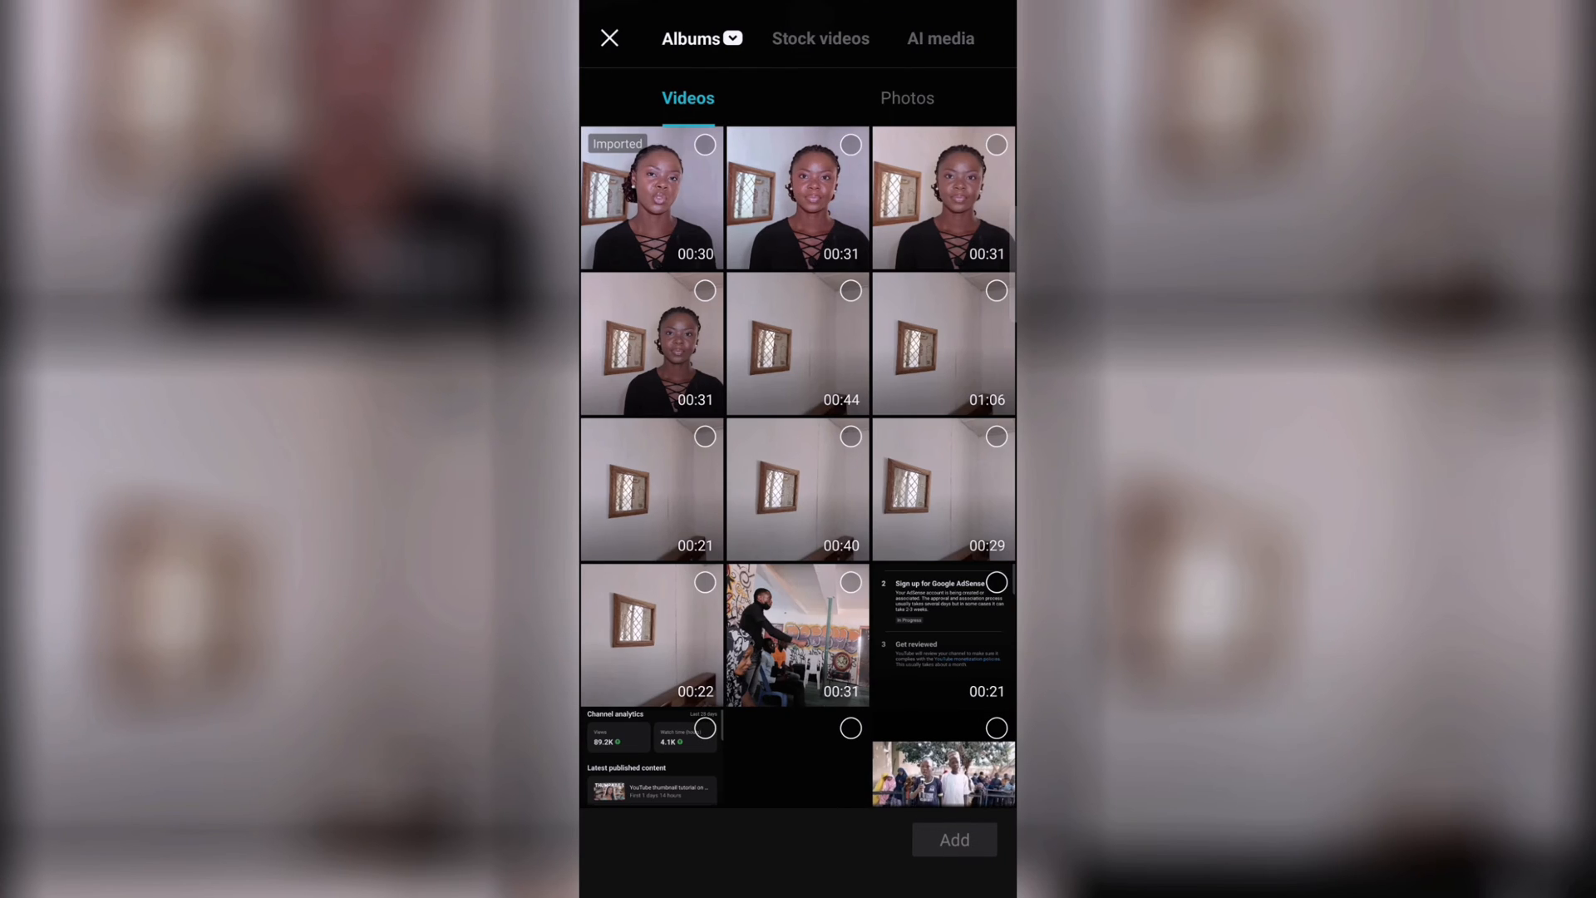
pyautogui.click(650, 198)
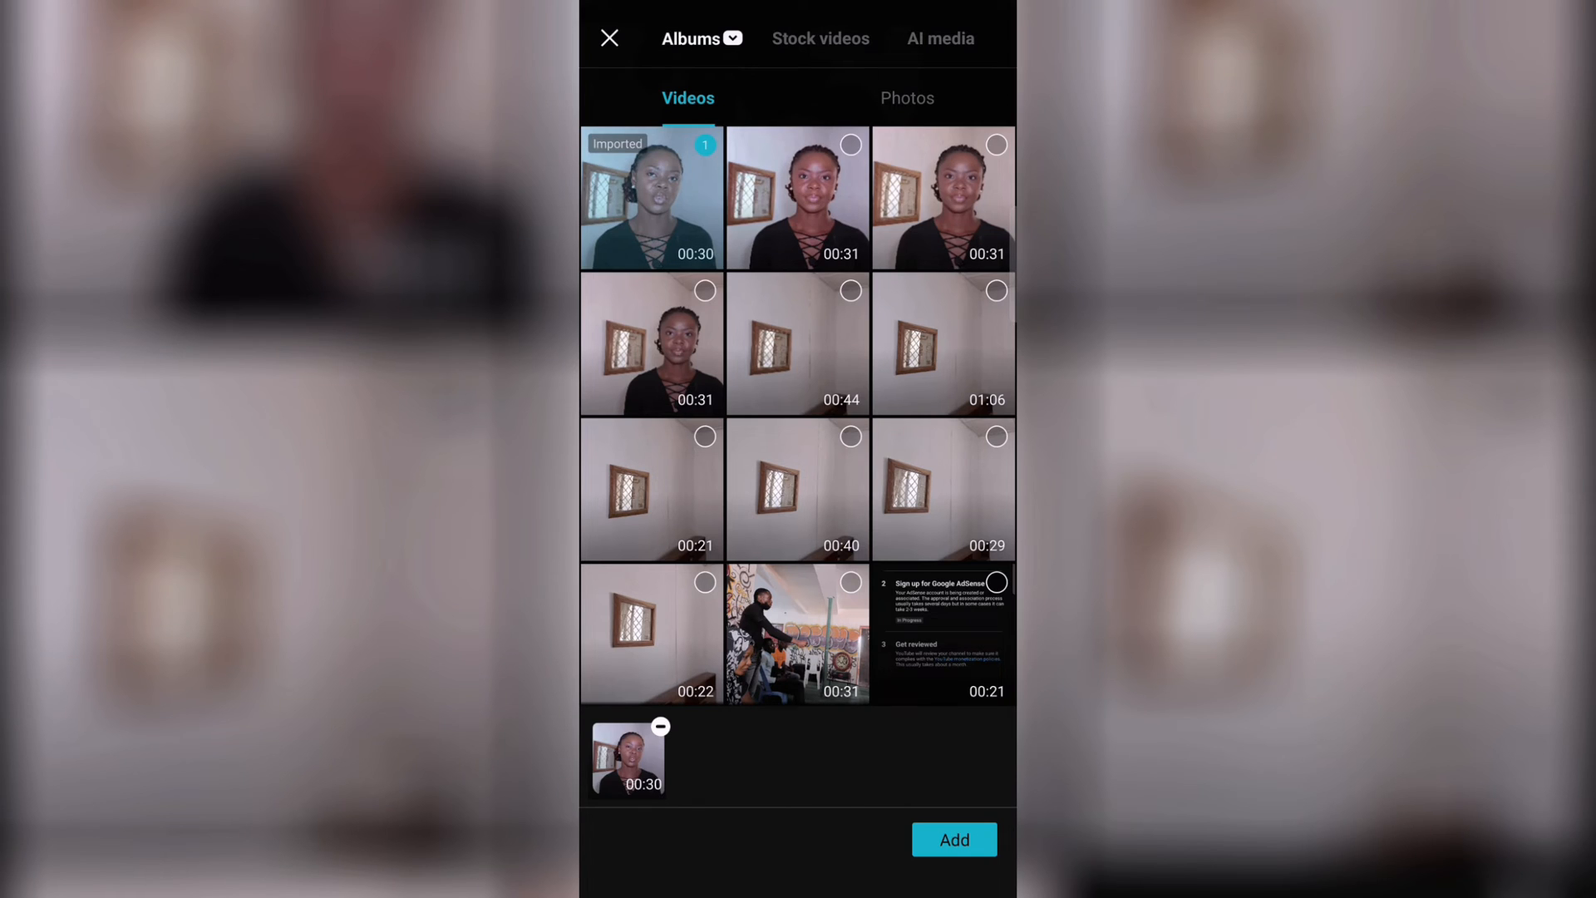
pyautogui.click(953, 839)
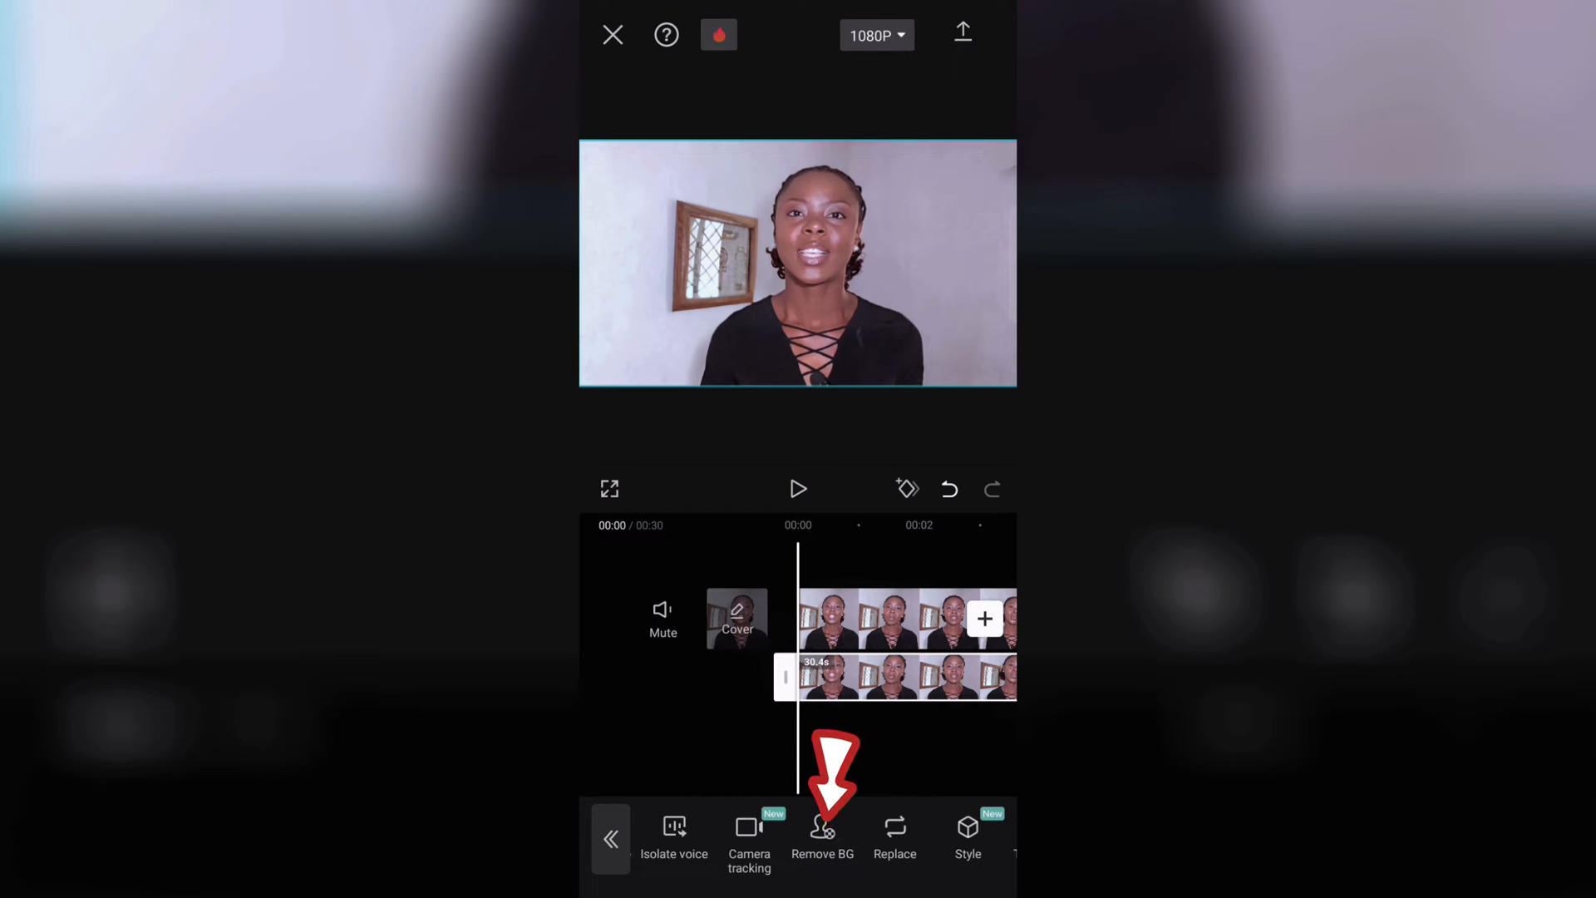
# Auto-remove the overlay's background, play back the result, and pick another 30-second clip.
pyautogui.click(821, 835)
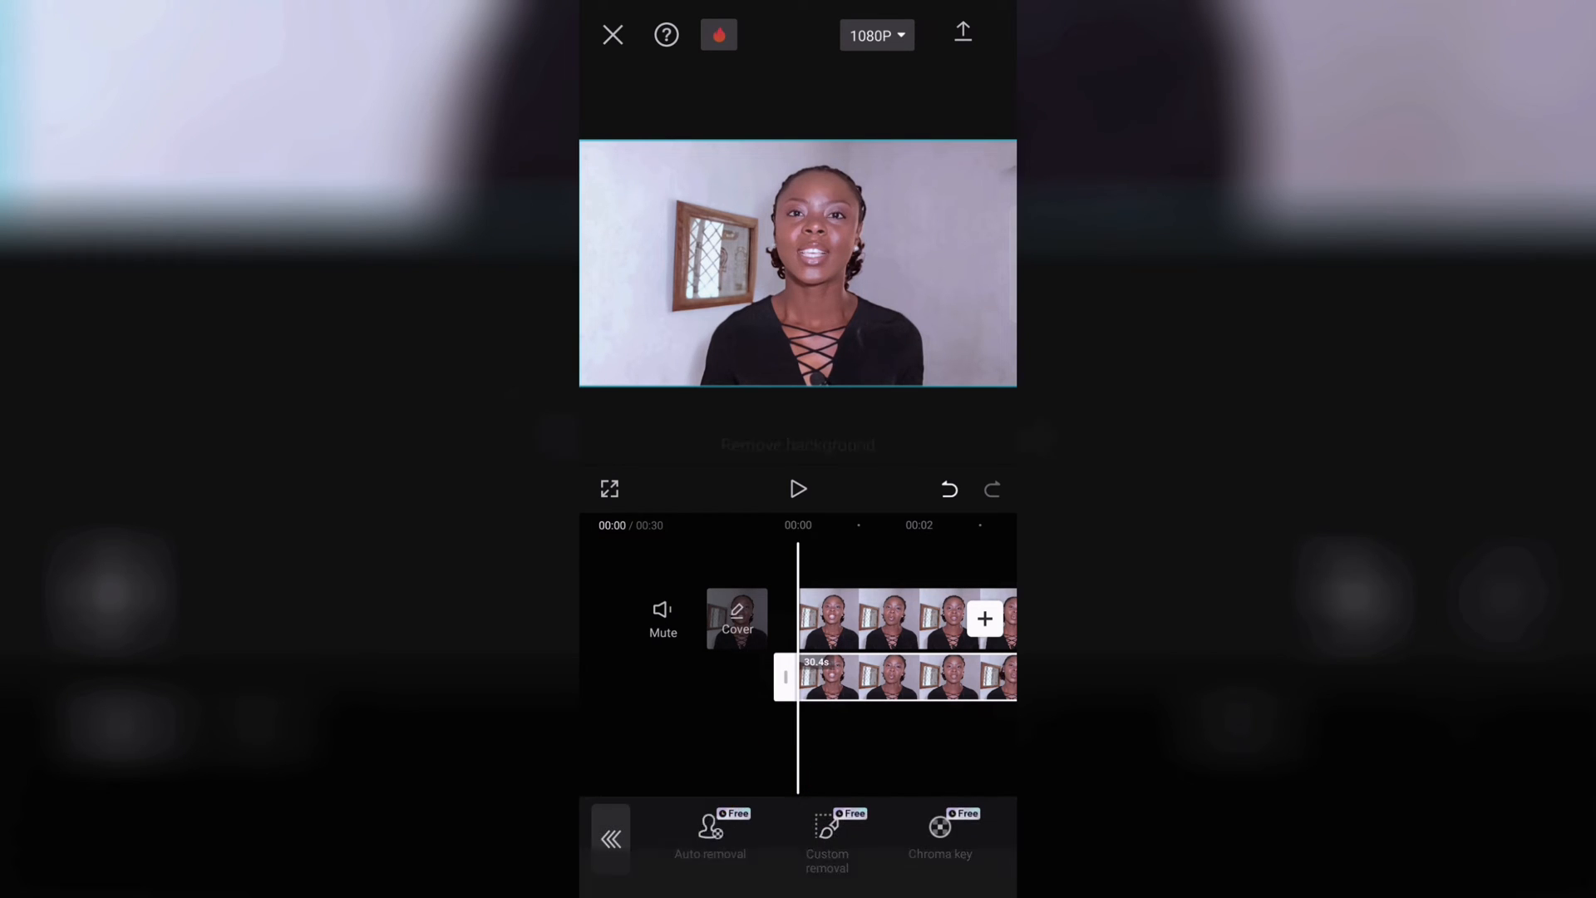
pyautogui.click(710, 834)
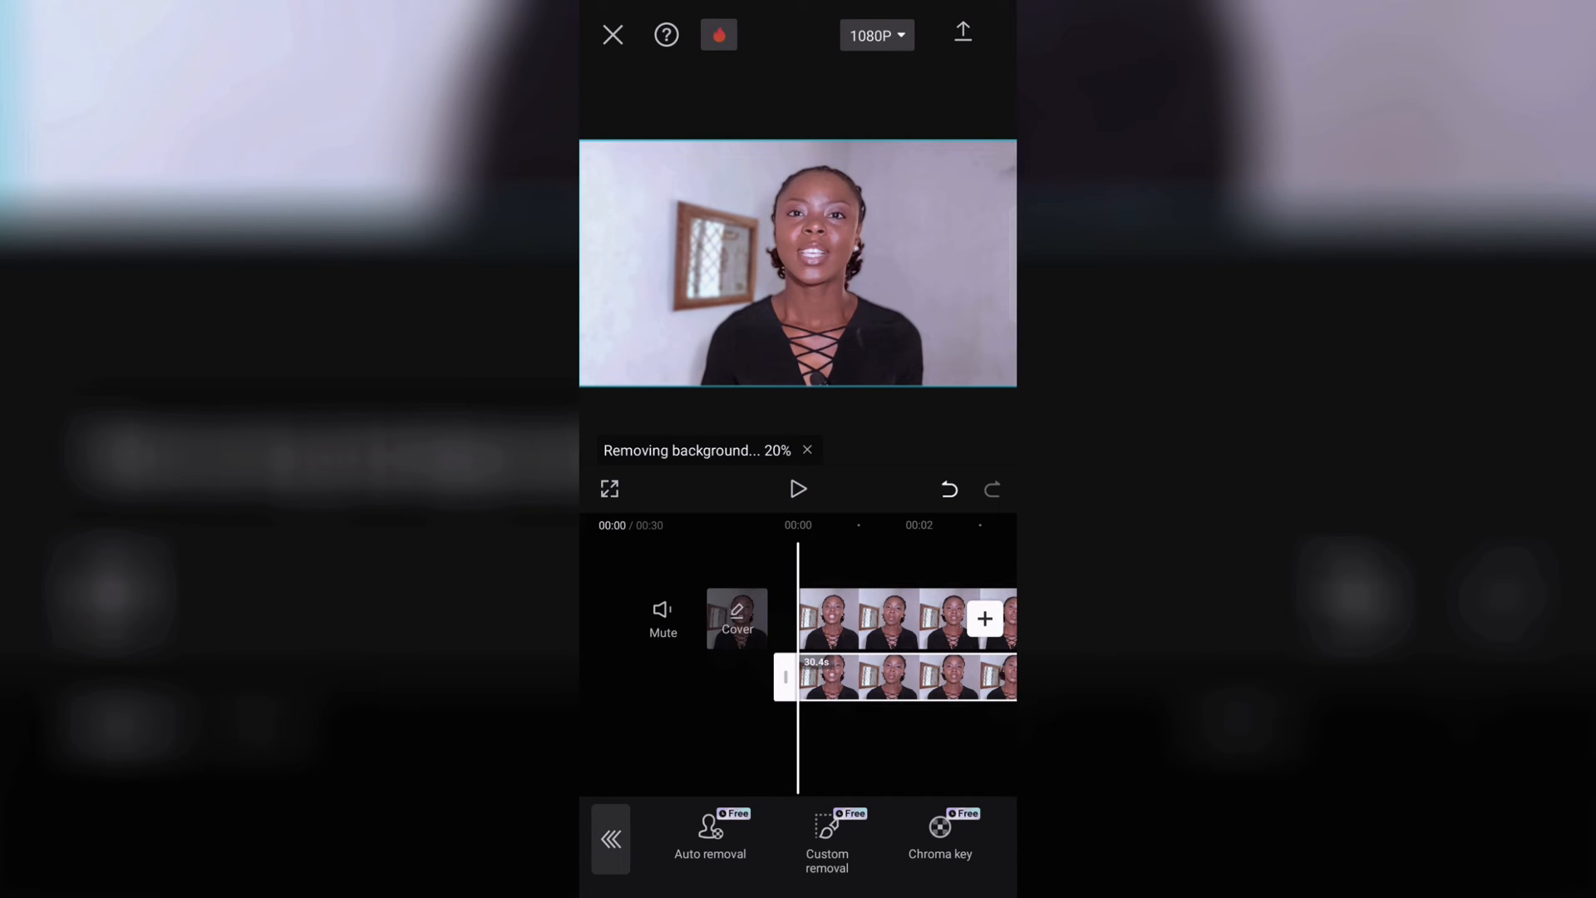
pyautogui.click(798, 489)
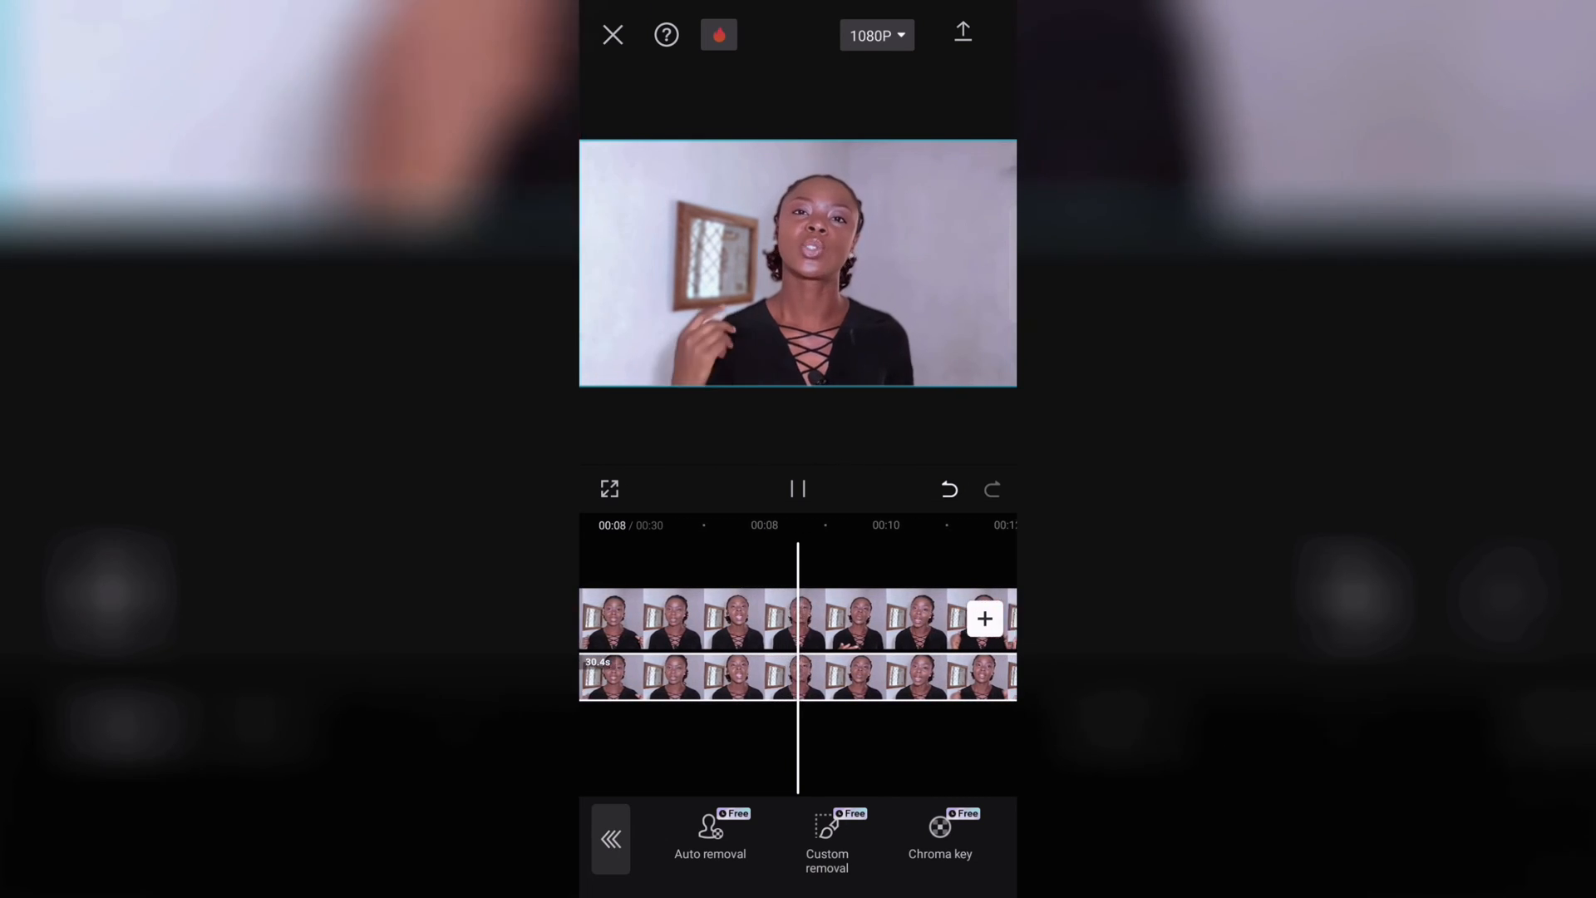
pyautogui.click(797, 489)
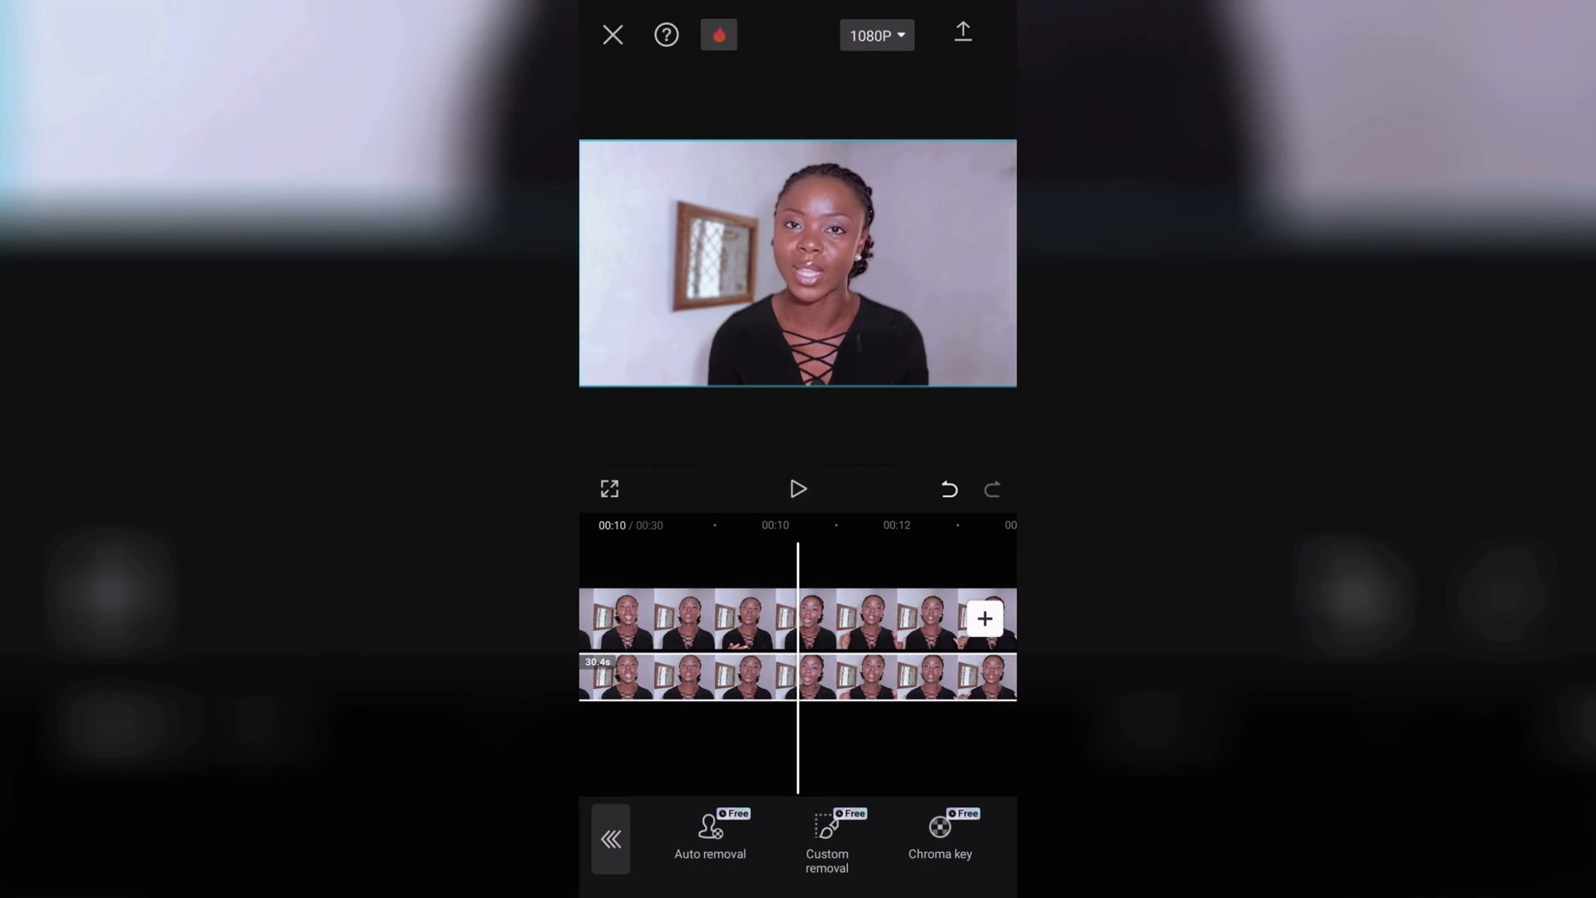
pyautogui.click(984, 618)
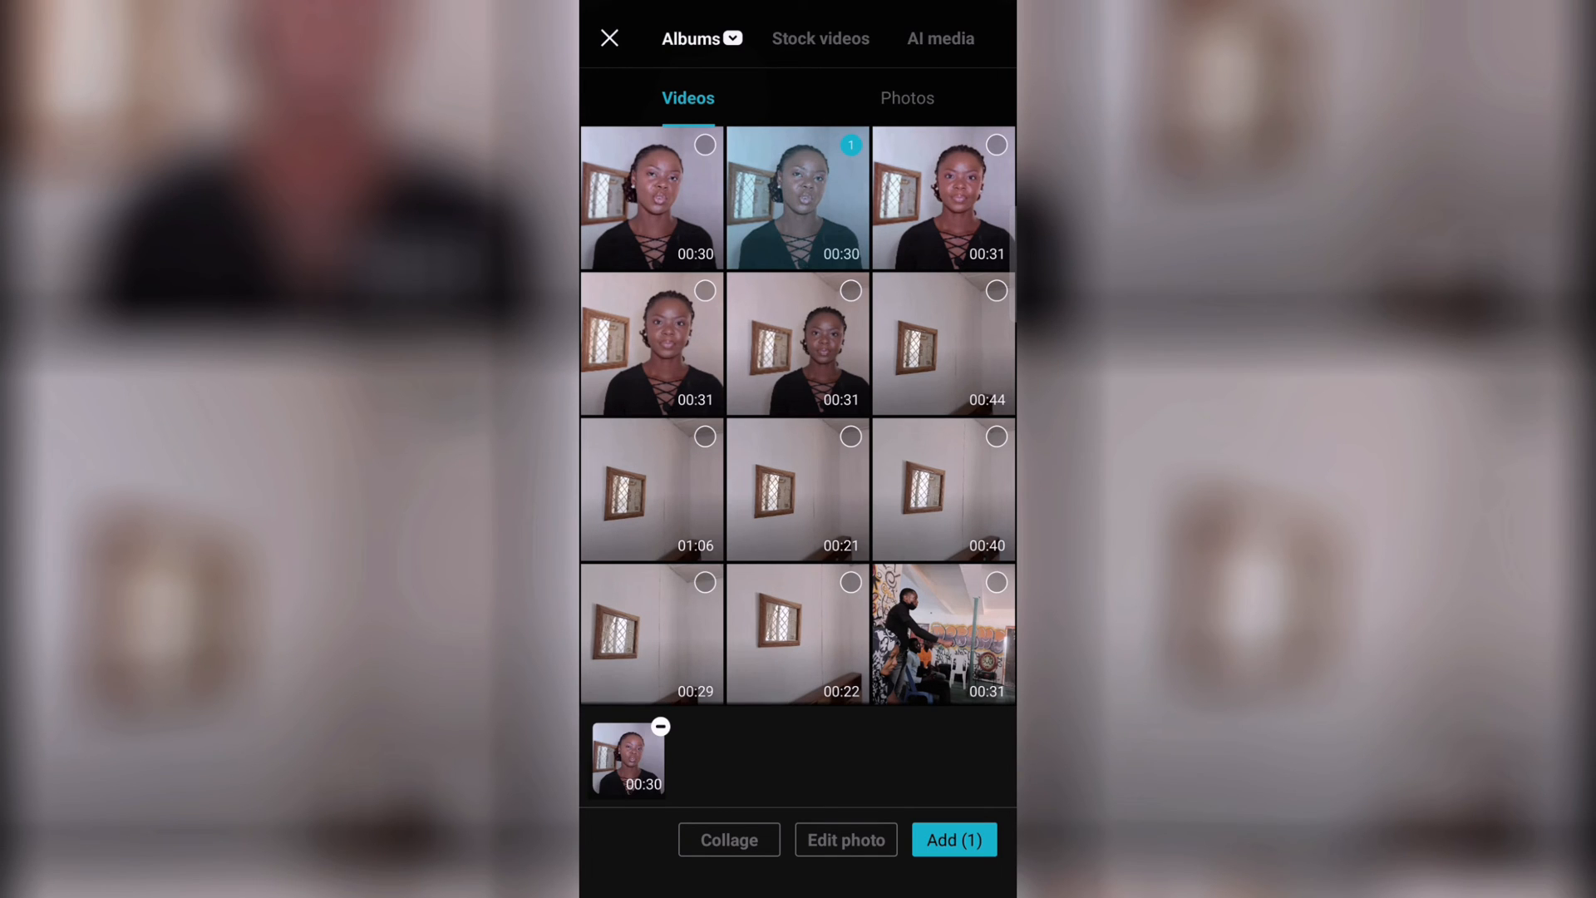
# Add the second 30-second clip and show the Lens video effects.
pyautogui.click(953, 839)
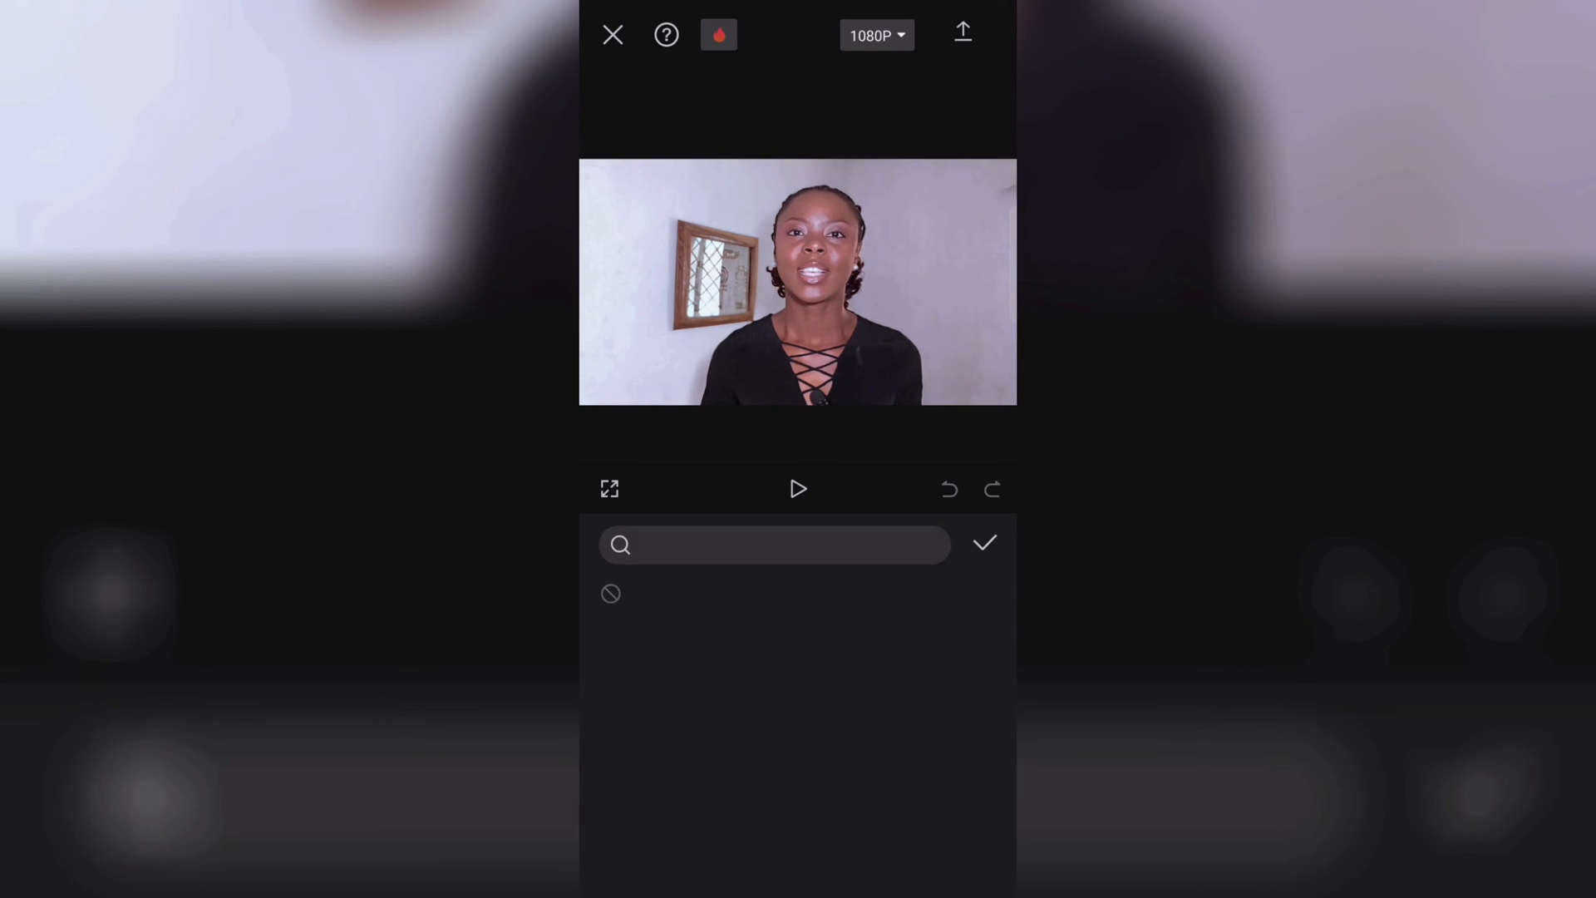
pyautogui.click(774, 544)
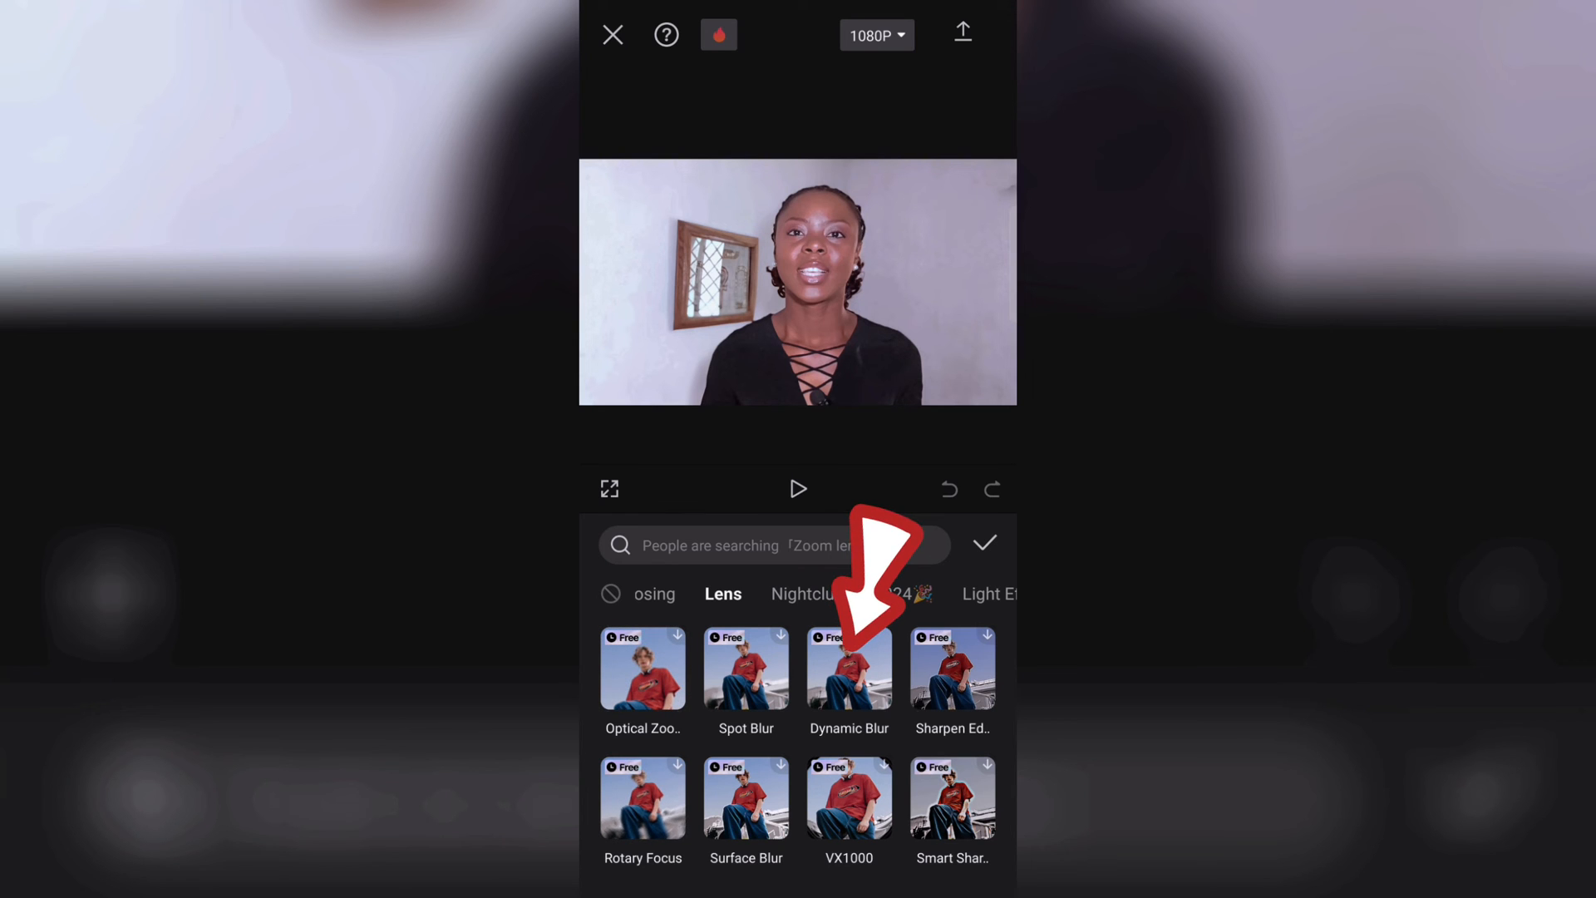
# Apply Dynamic Blur and drag its intensity down to about 10.
pyautogui.click(849, 669)
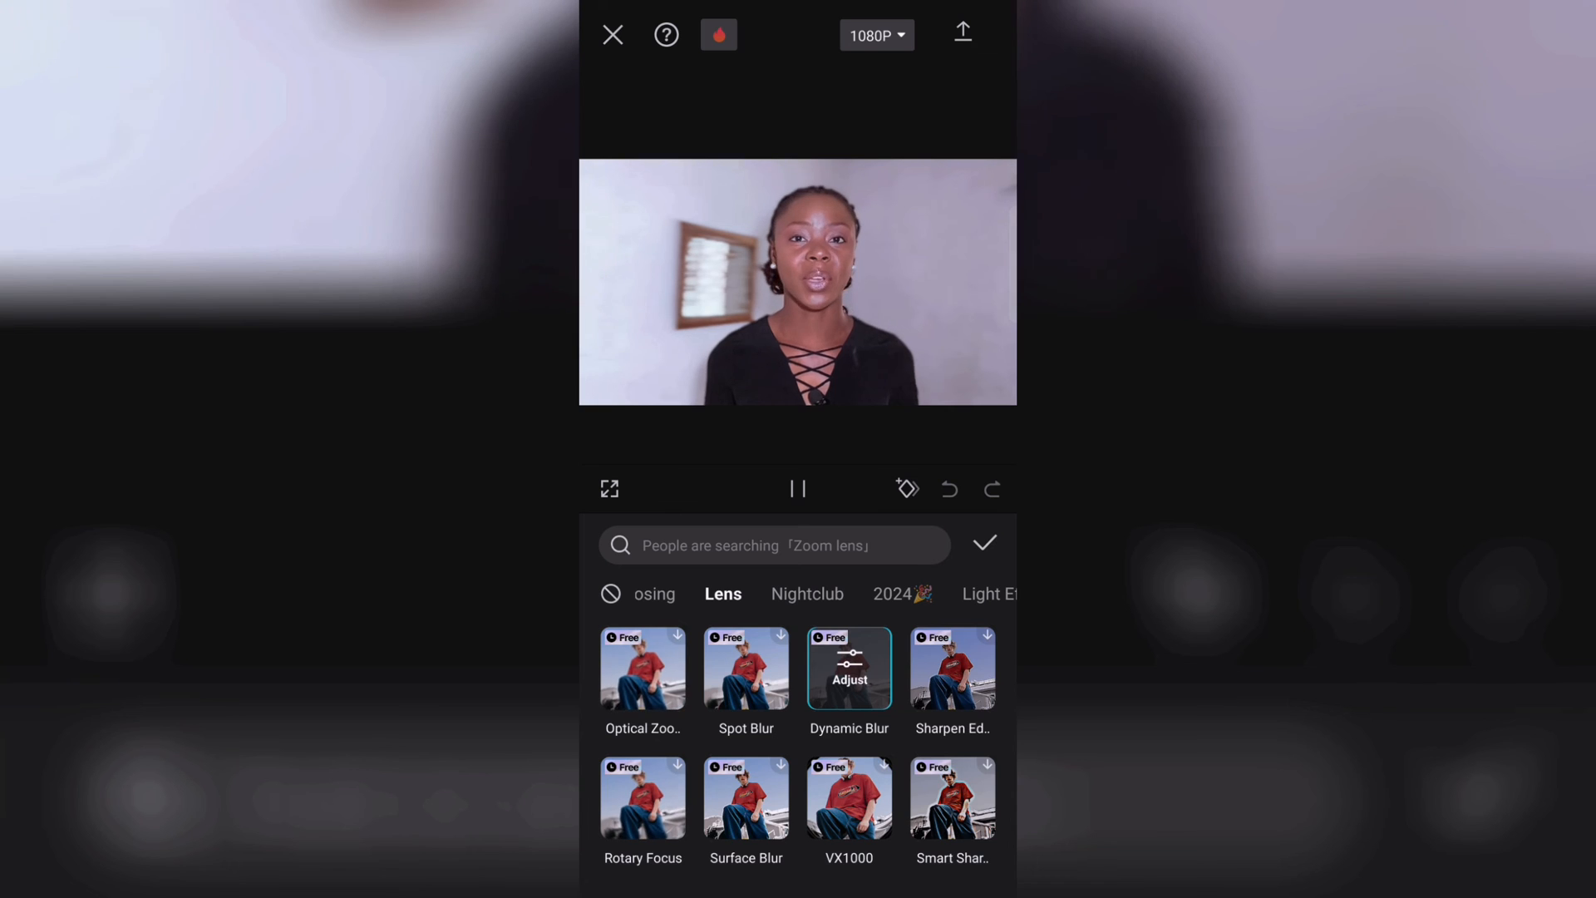
pyautogui.click(849, 668)
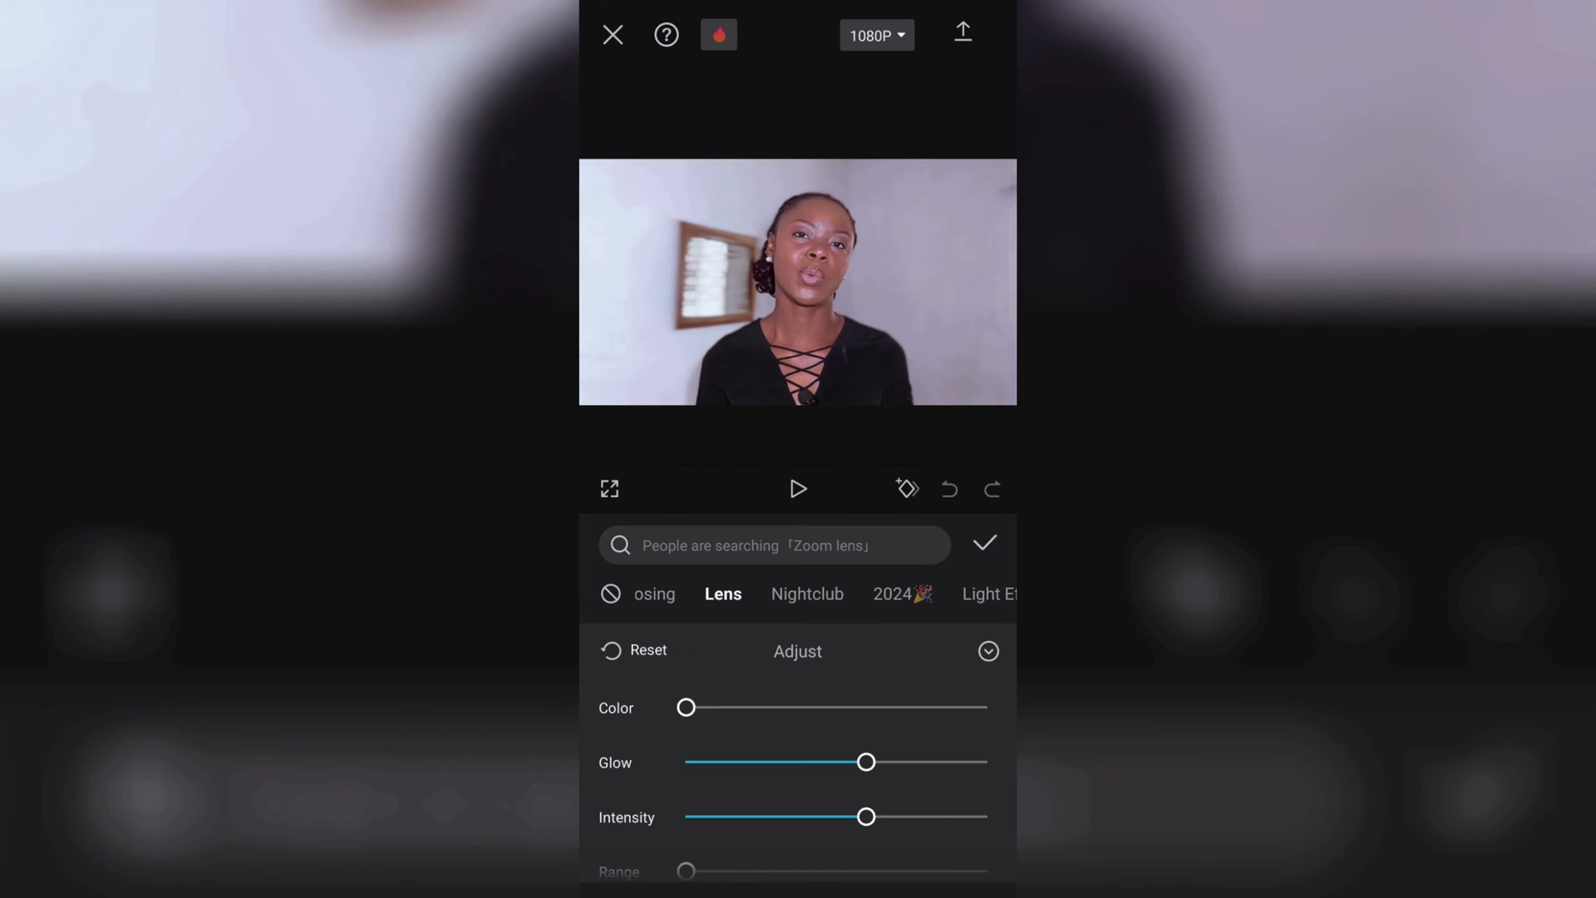
pyautogui.moveTo(866, 816); pyautogui.dragTo(714, 816)
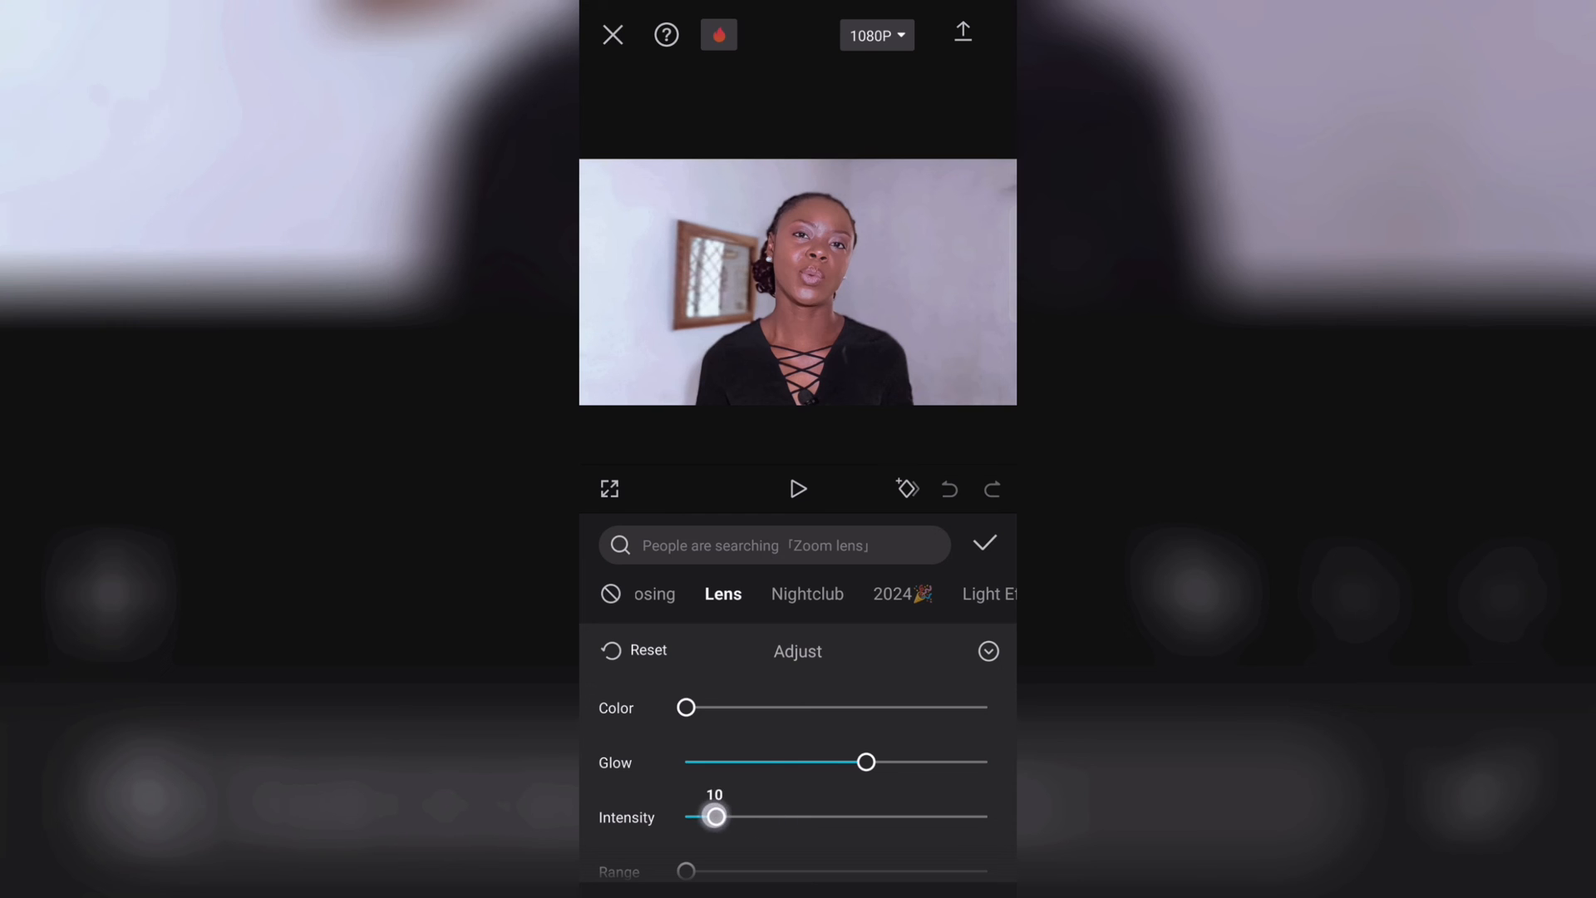
pyautogui.moveTo(715, 816); pyautogui.dragTo(710, 816)
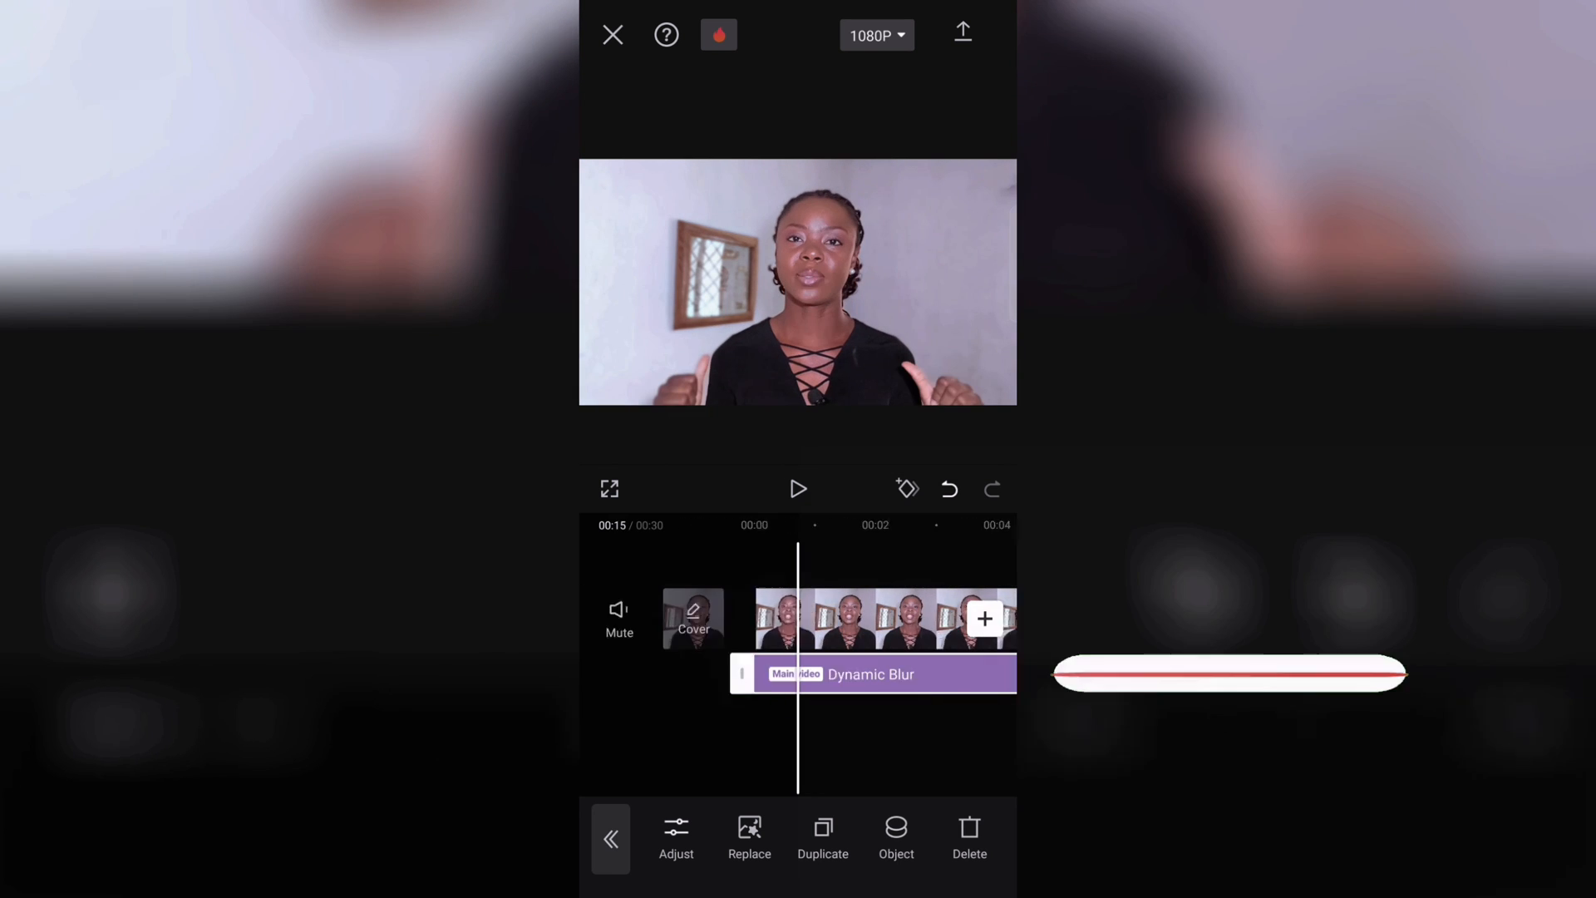
# Play and pause the Dynamic Blur preview, then bring up the export options.
pyautogui.click(798, 490)
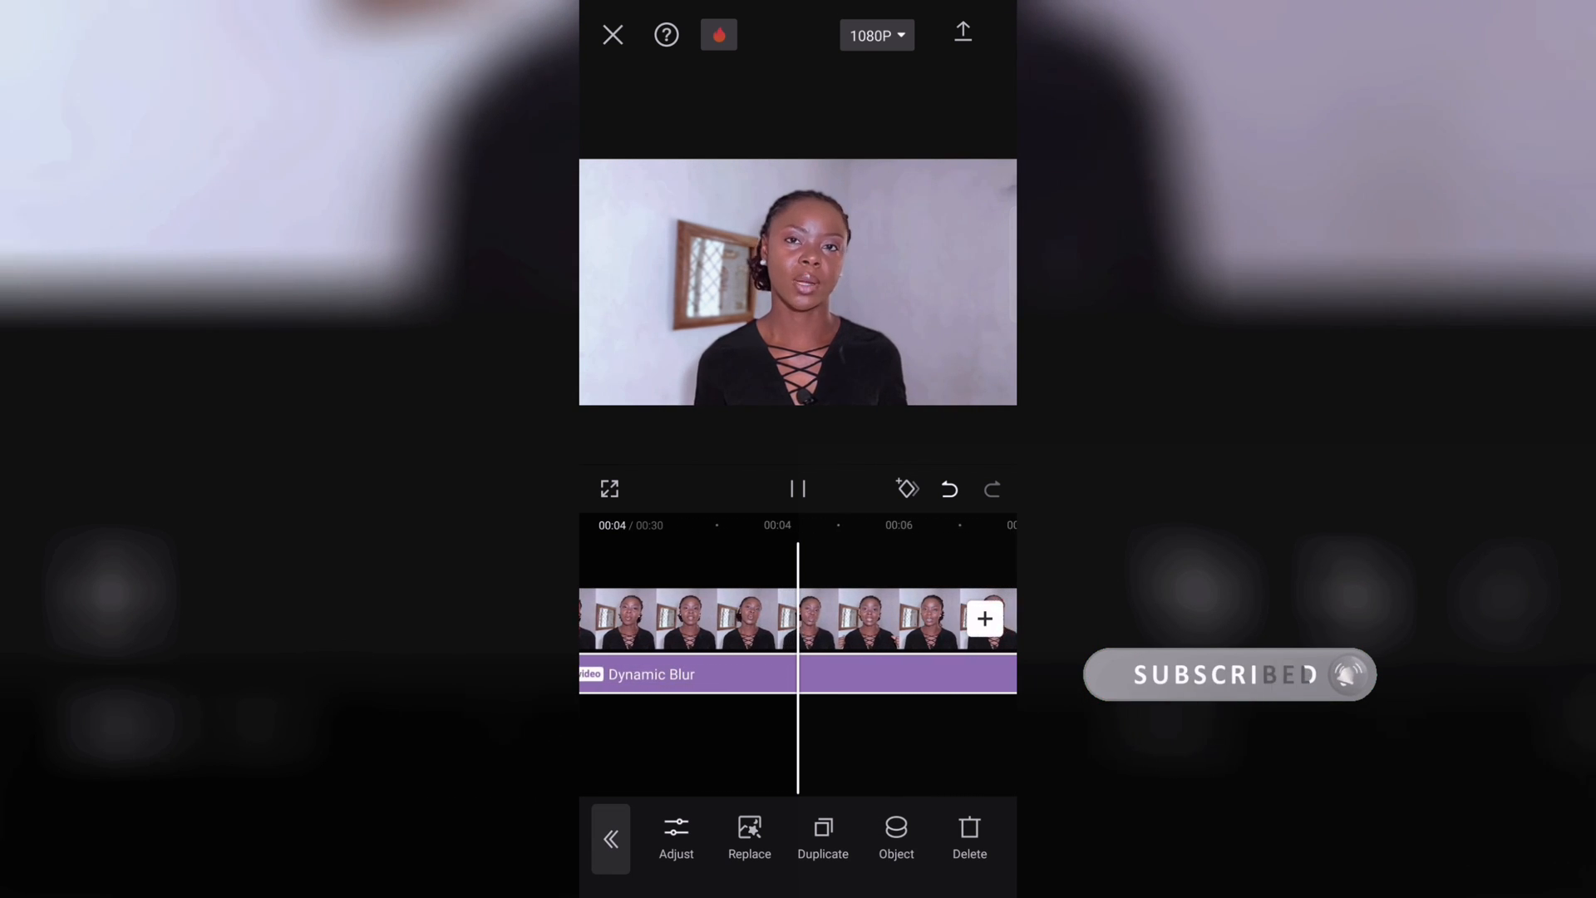
pyautogui.click(797, 489)
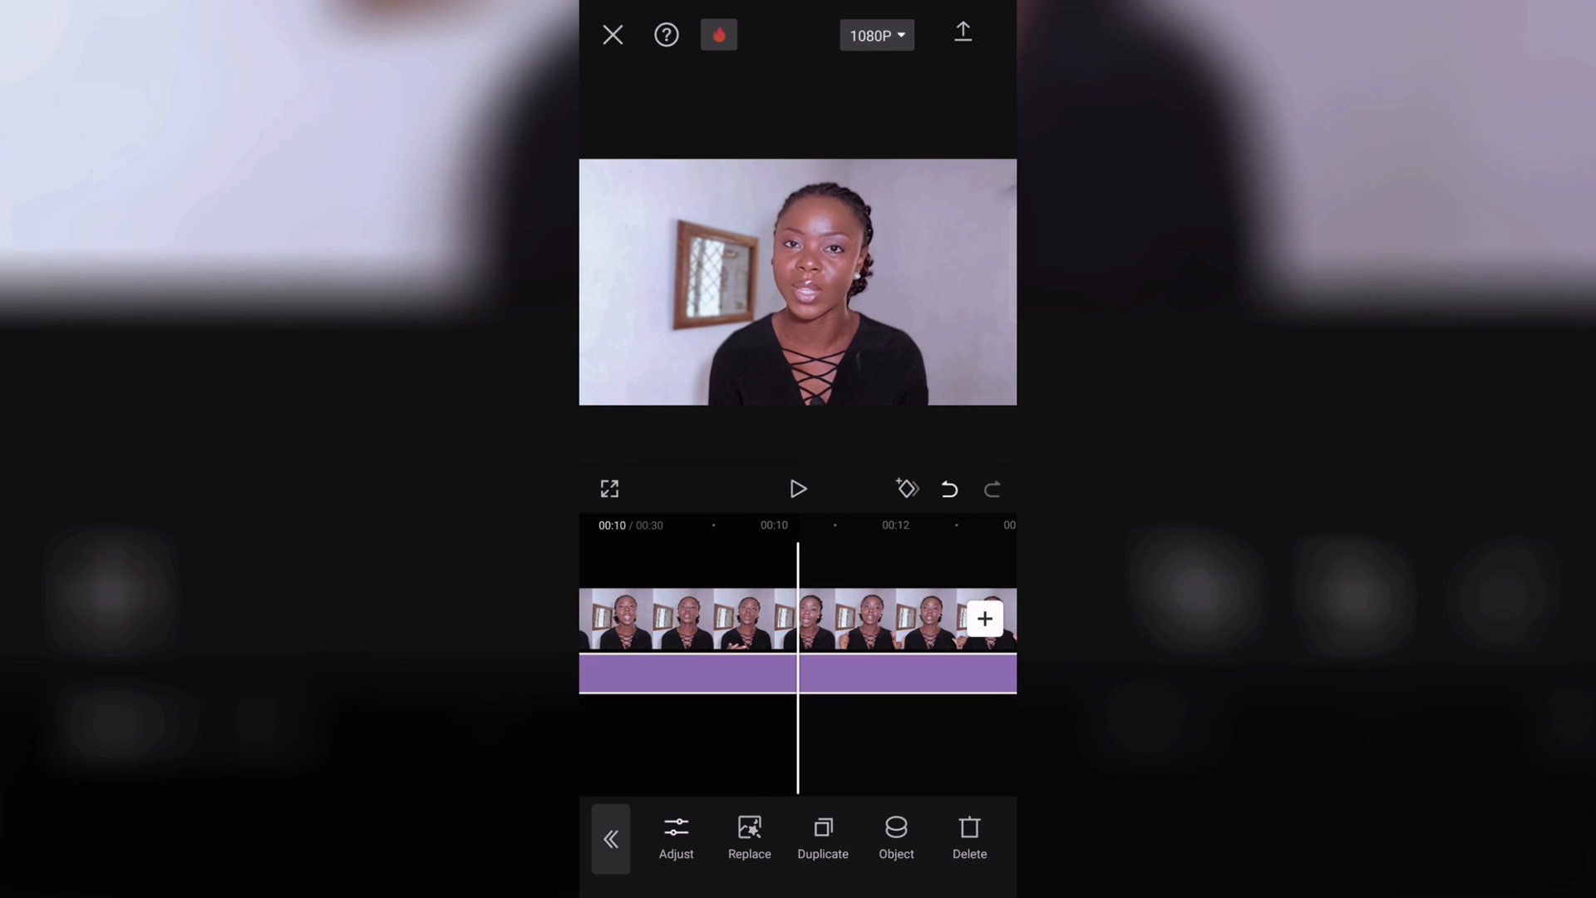
pyautogui.click(962, 32)
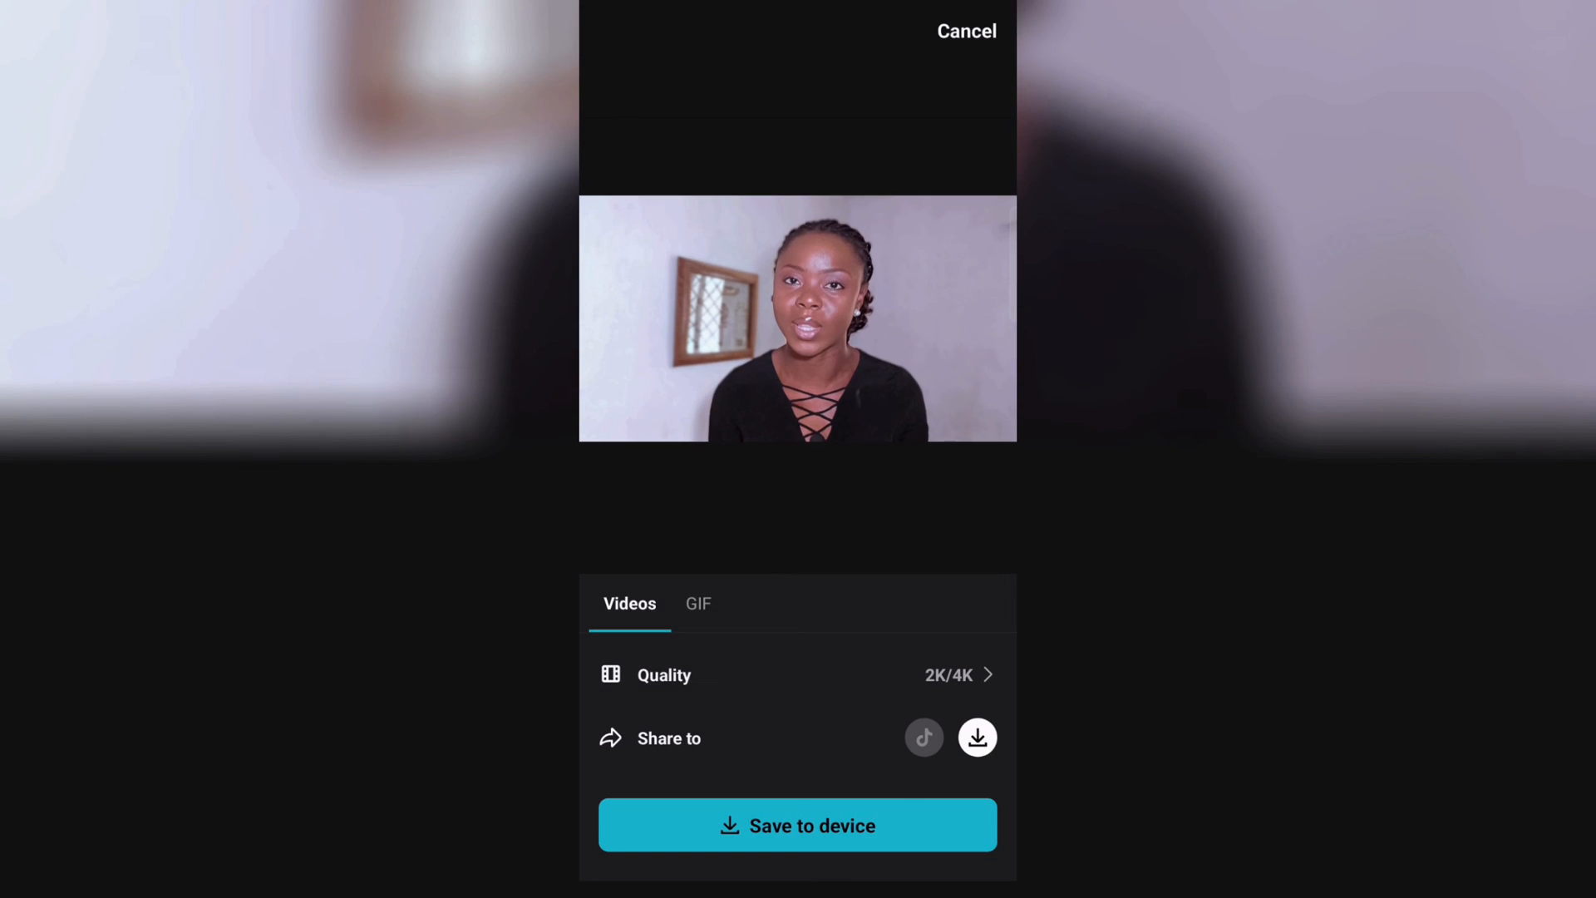